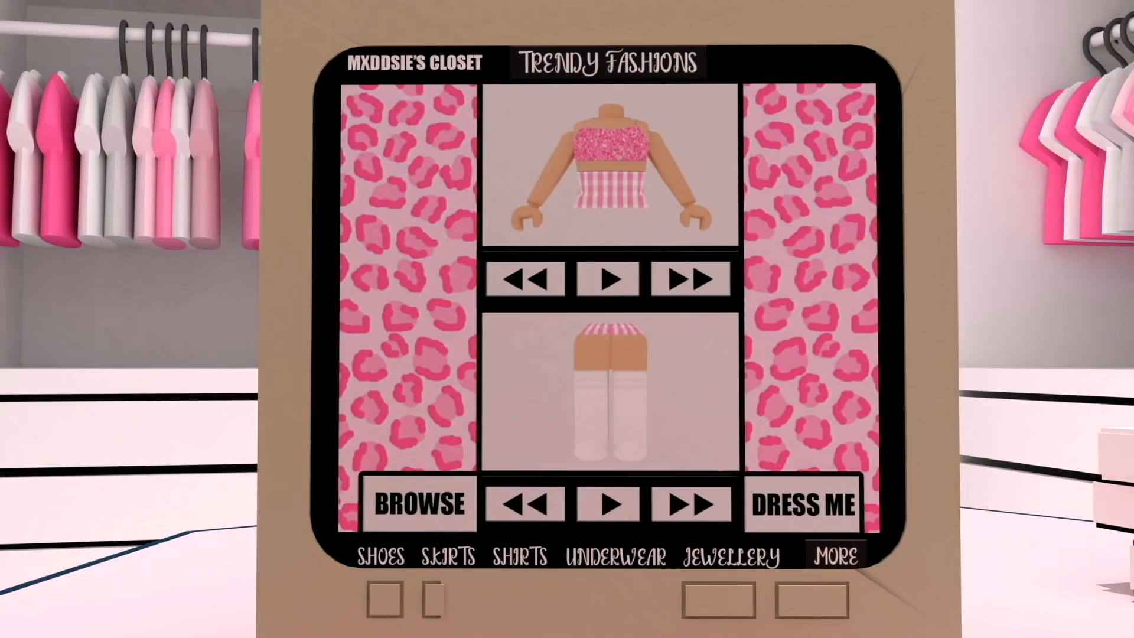
- Browse the Roblox closet and cycle to the pink zebra-print top and pink bottoms
click(419, 502)
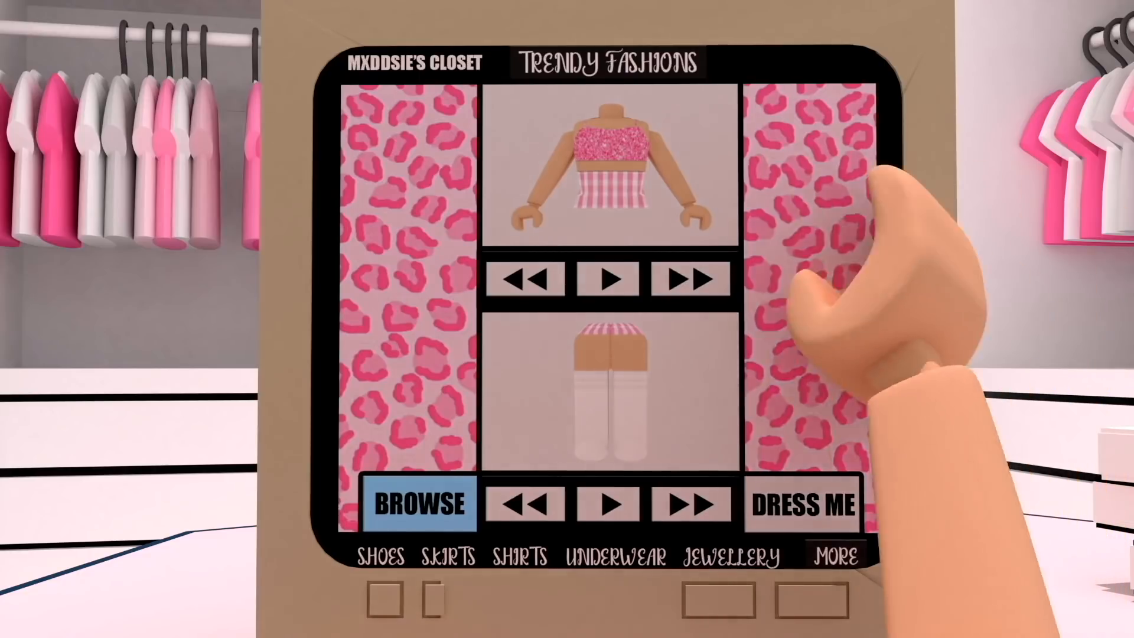
click(689, 278)
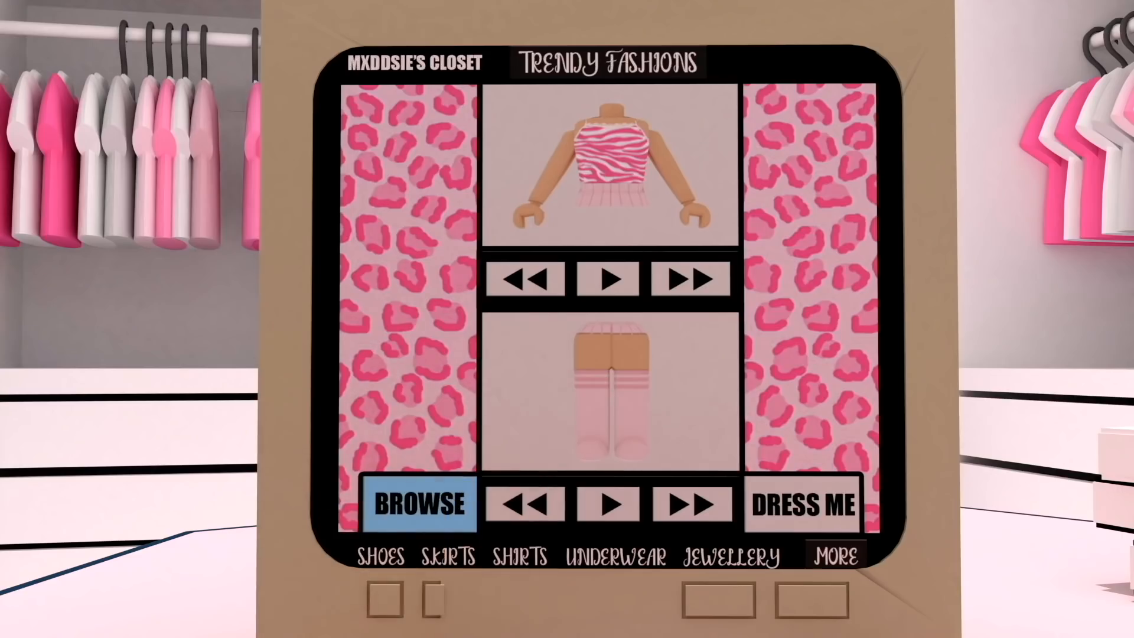
click(686, 278)
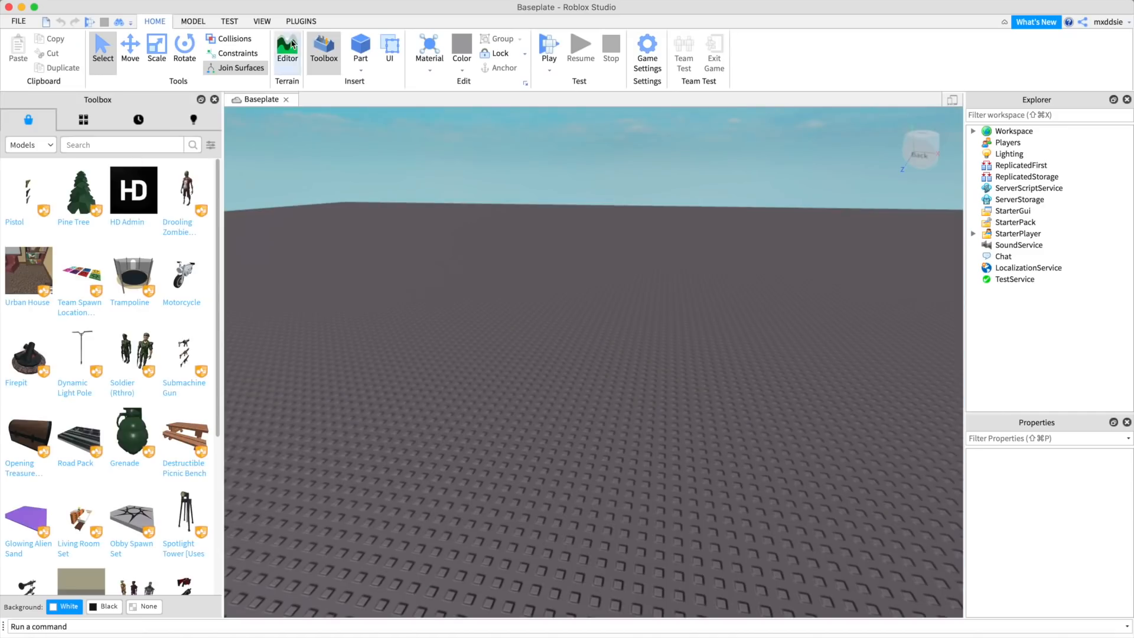
- Spawn the player's avatar at the origin with Load Character and select the model
click(300, 22)
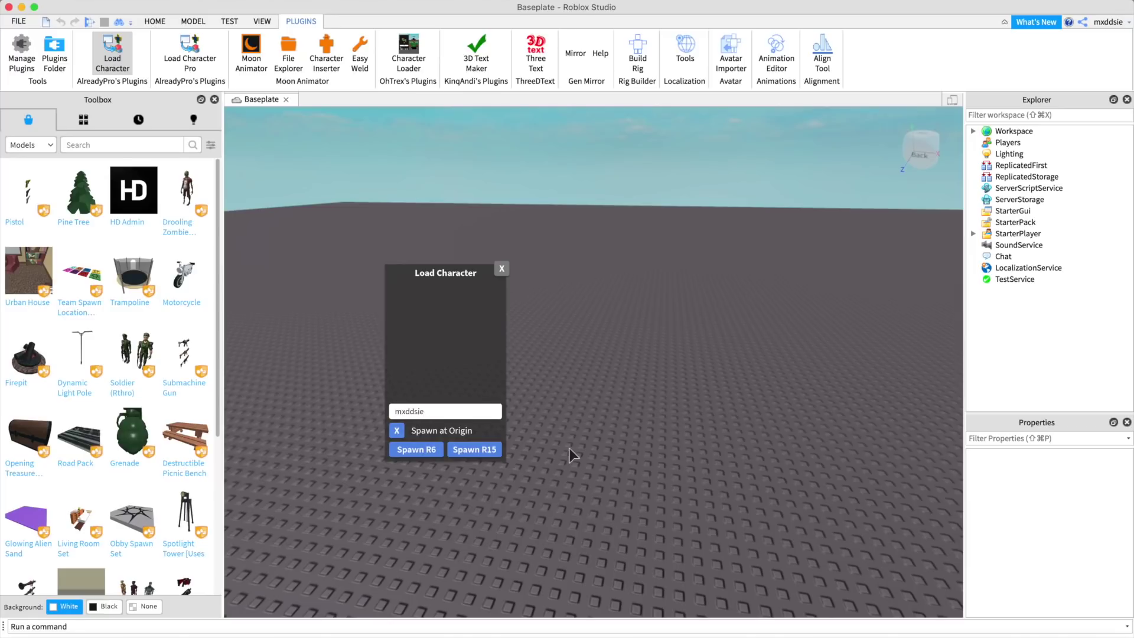
click(474, 448)
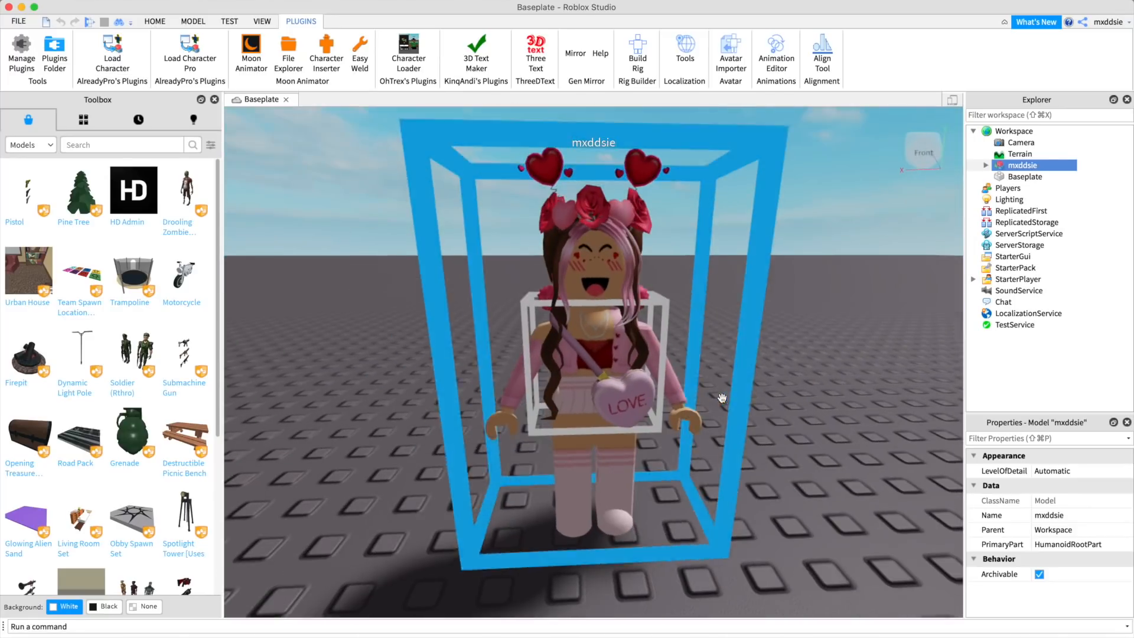
click(985, 164)
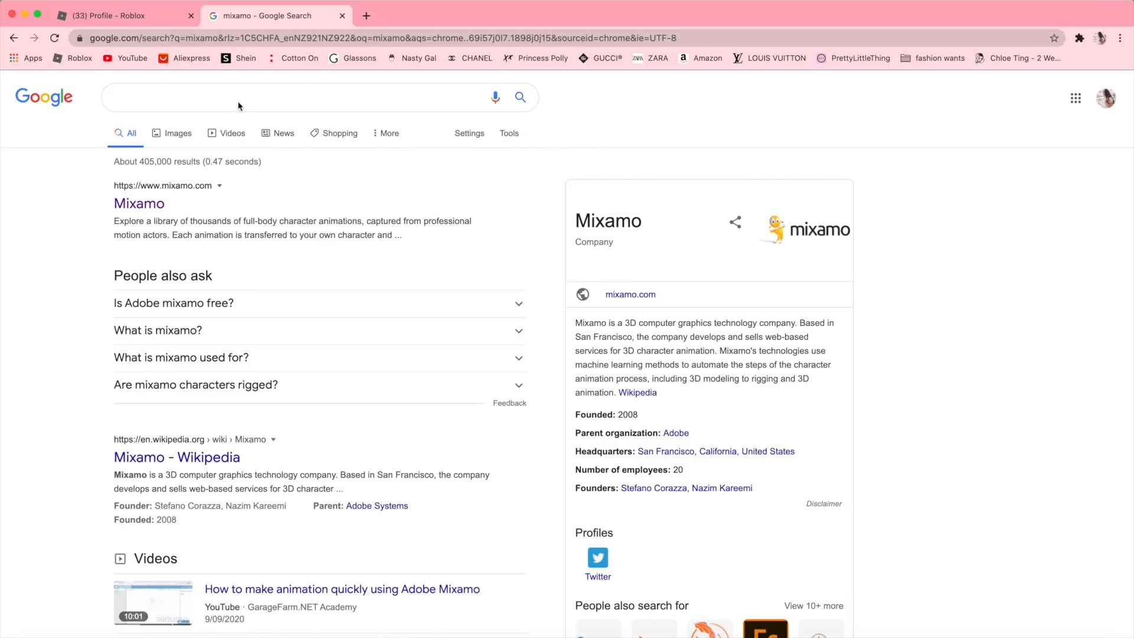
mouse_move(42, 244)
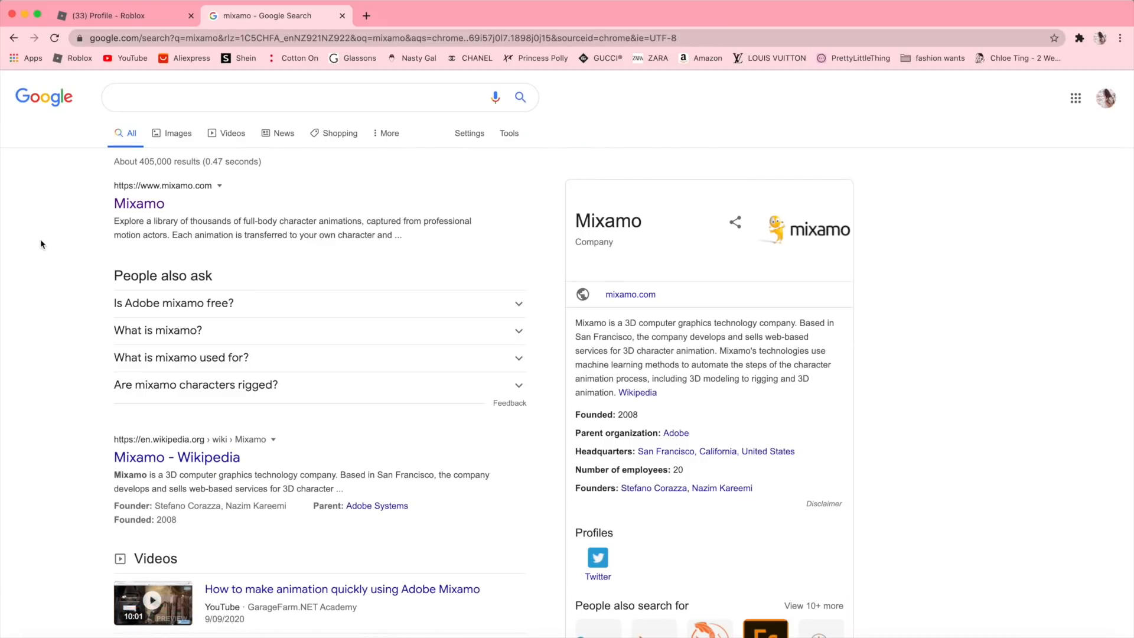
- Open Mixamo, apply the Catwalk Walk animation, and start a character upload
click(139, 203)
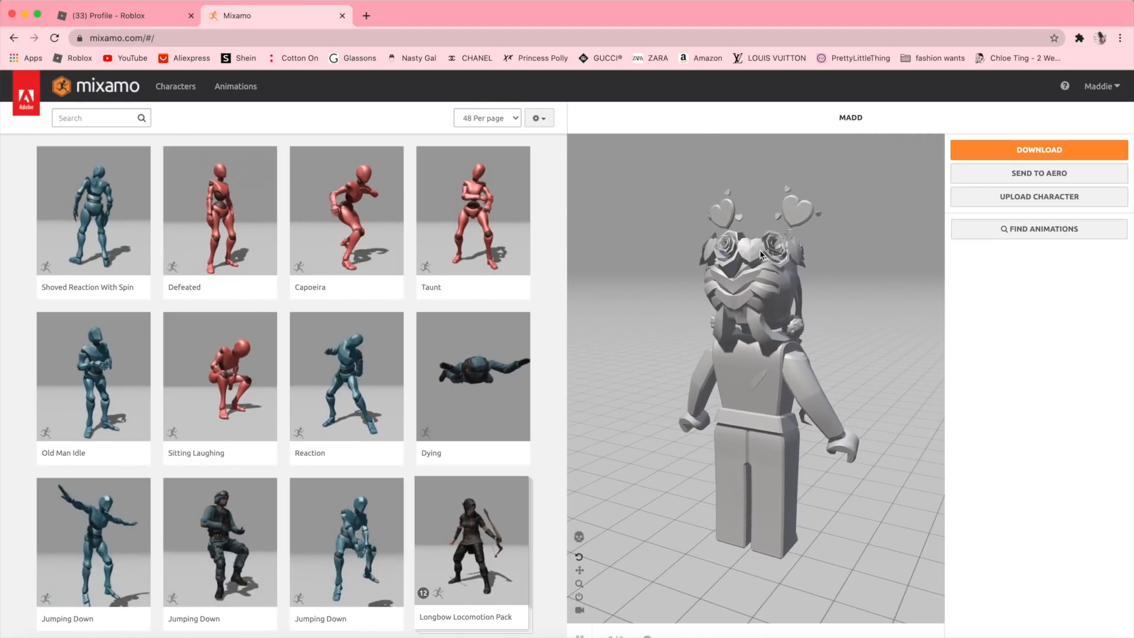
scroll(down, 3)
text(catwalk)
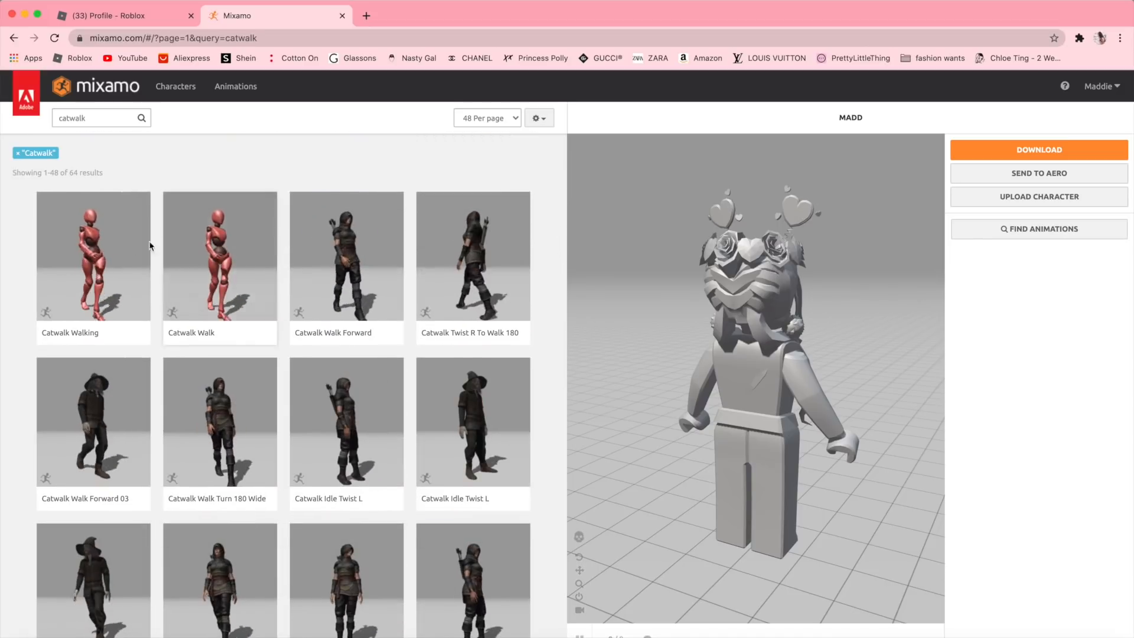
click(93, 255)
text(model)
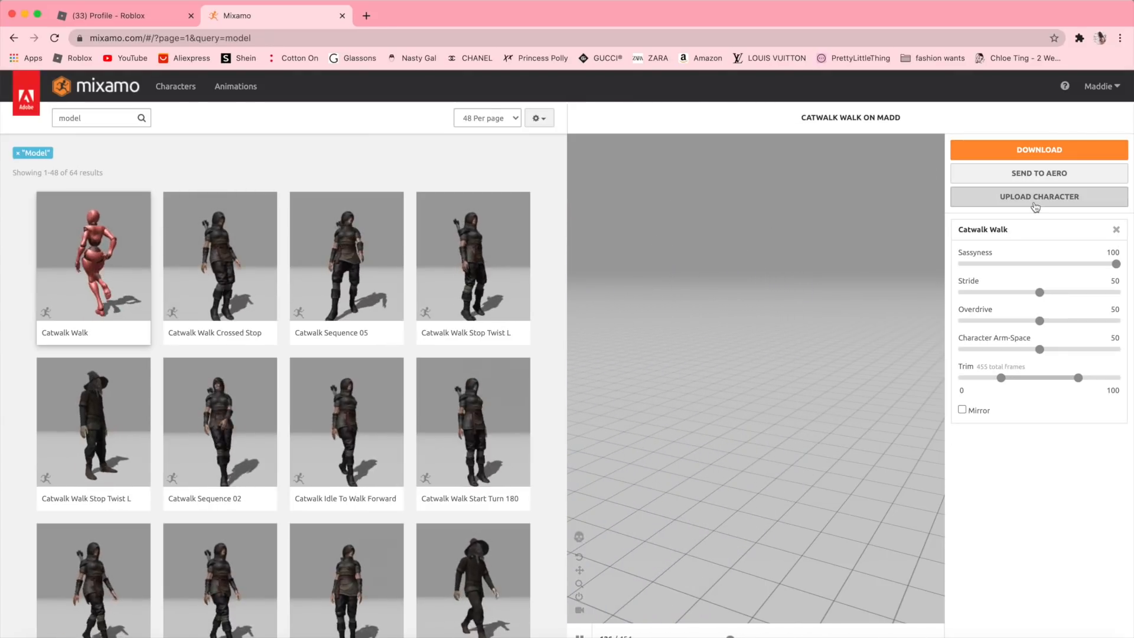
click(1037, 196)
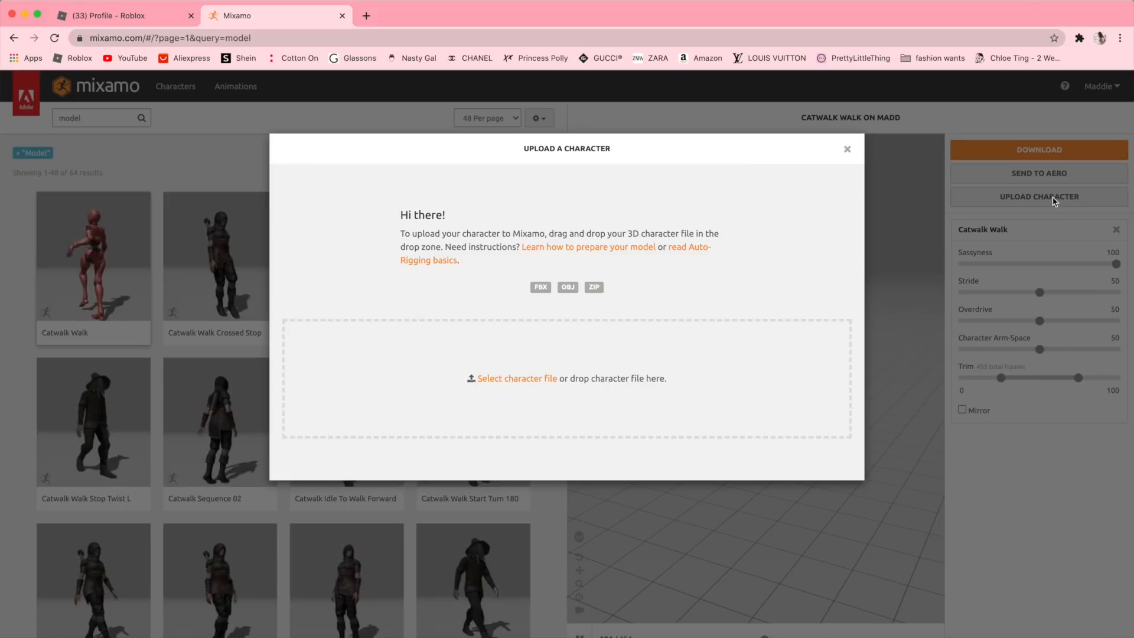
- Upload the avatar .obj file and auto-rig it in Mixamo
click(516, 378)
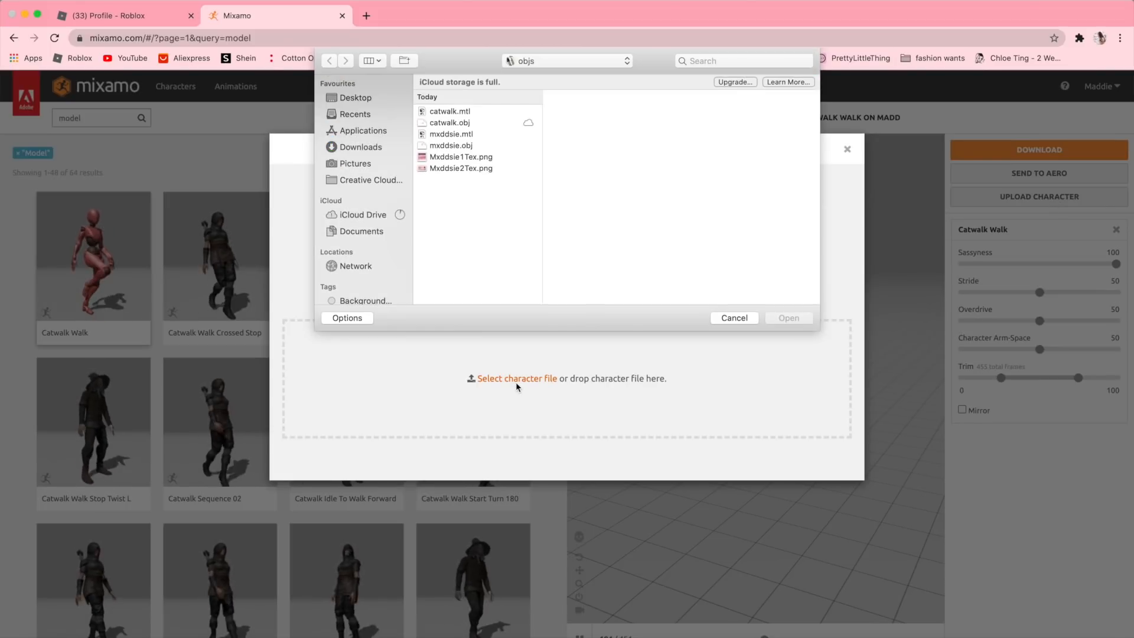
click(450, 145)
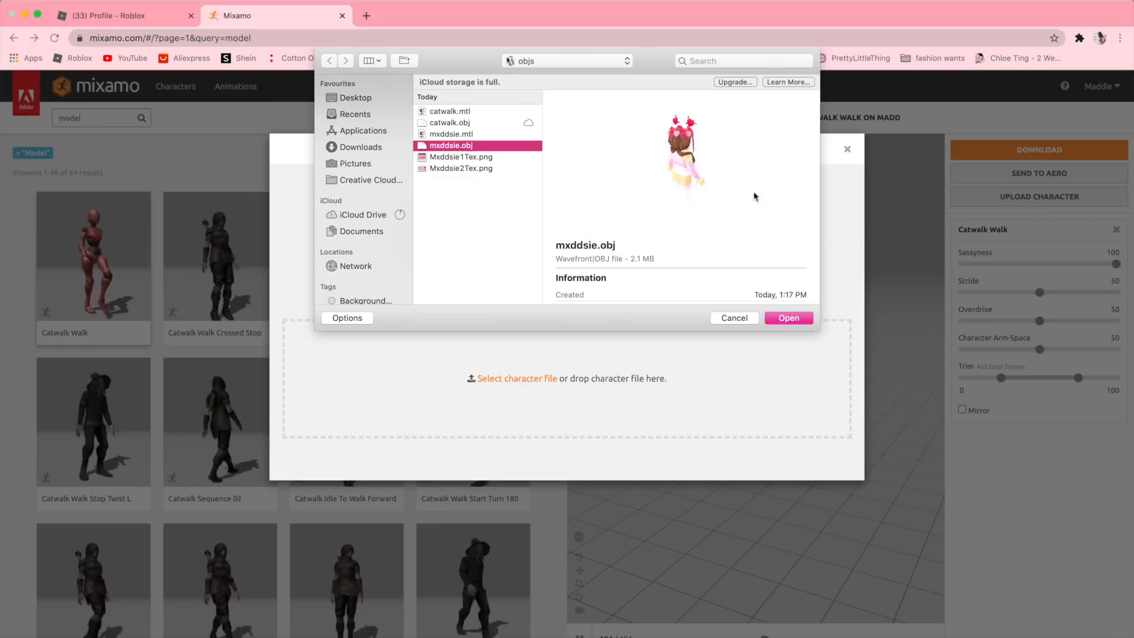
click(788, 317)
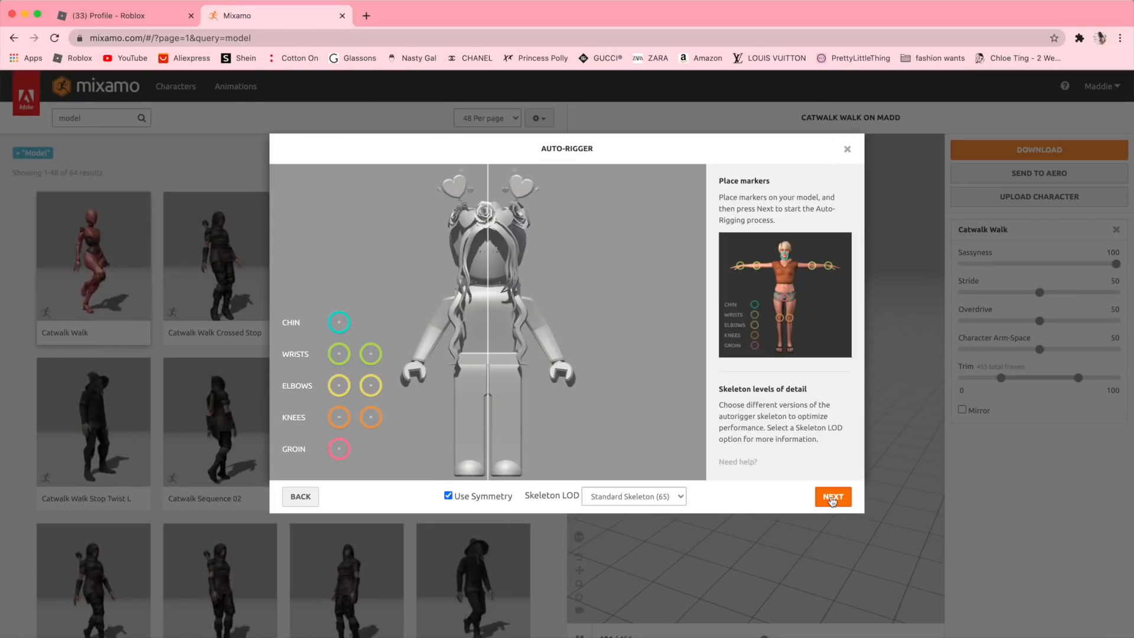
mouse_move(796, 219)
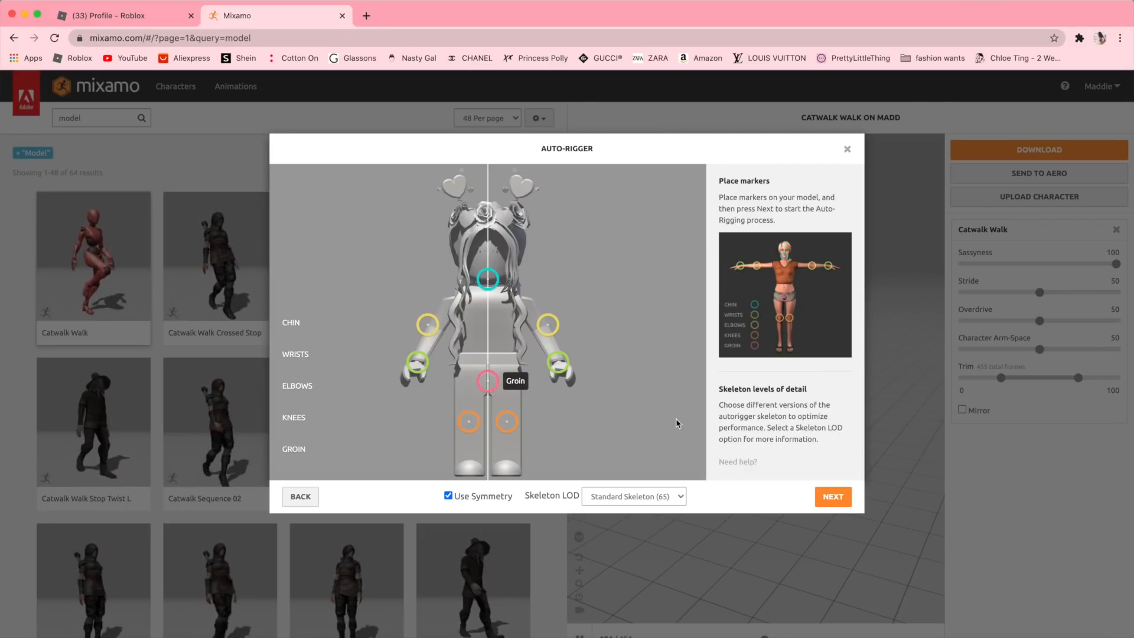
click(832, 496)
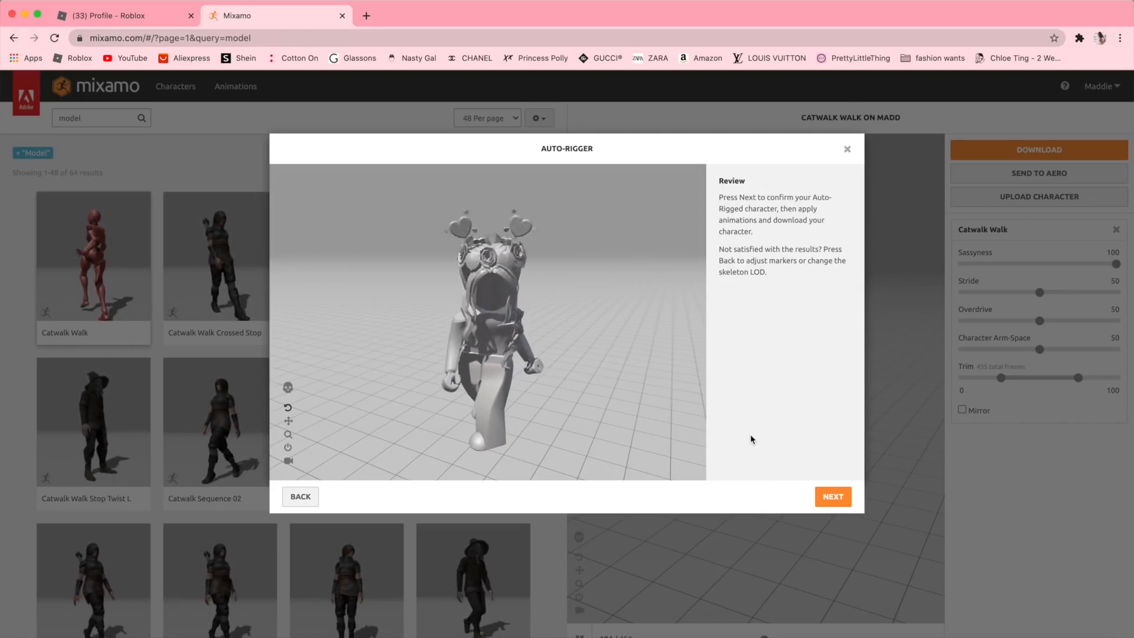
click(832, 496)
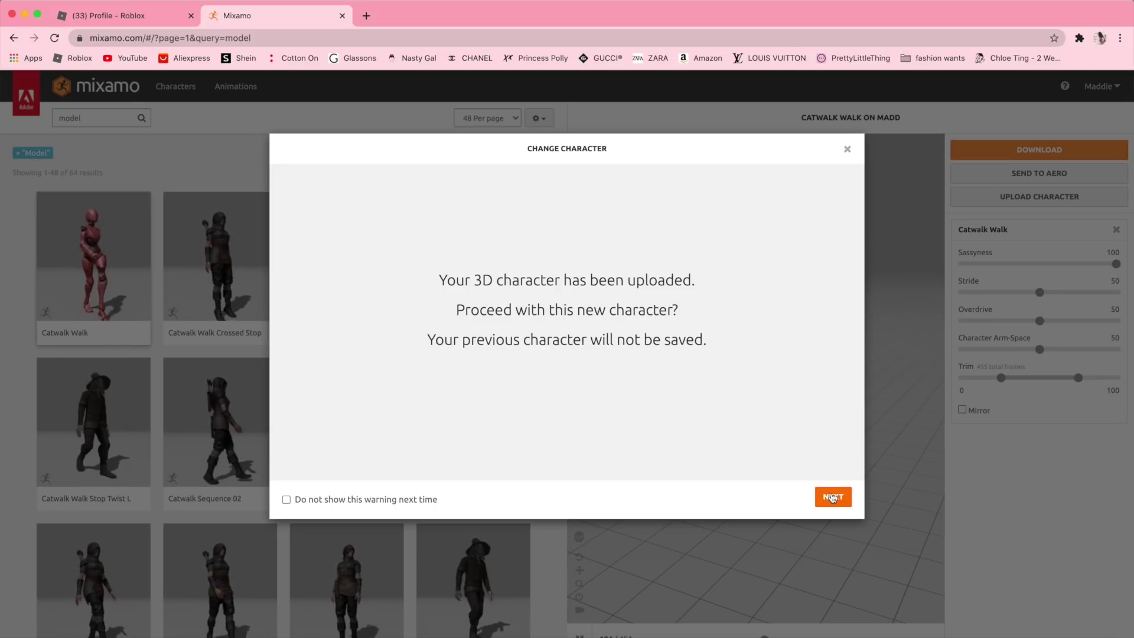
- Download the Catwalk Walk character as FBX Binary with skin at 30 fps
click(832, 497)
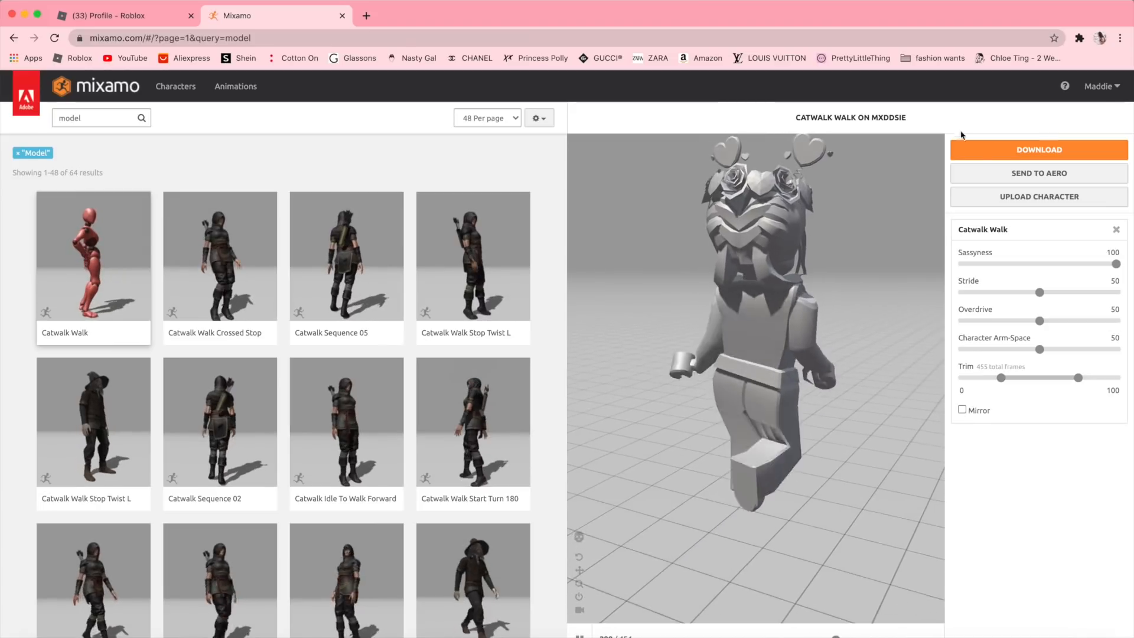
click(1038, 150)
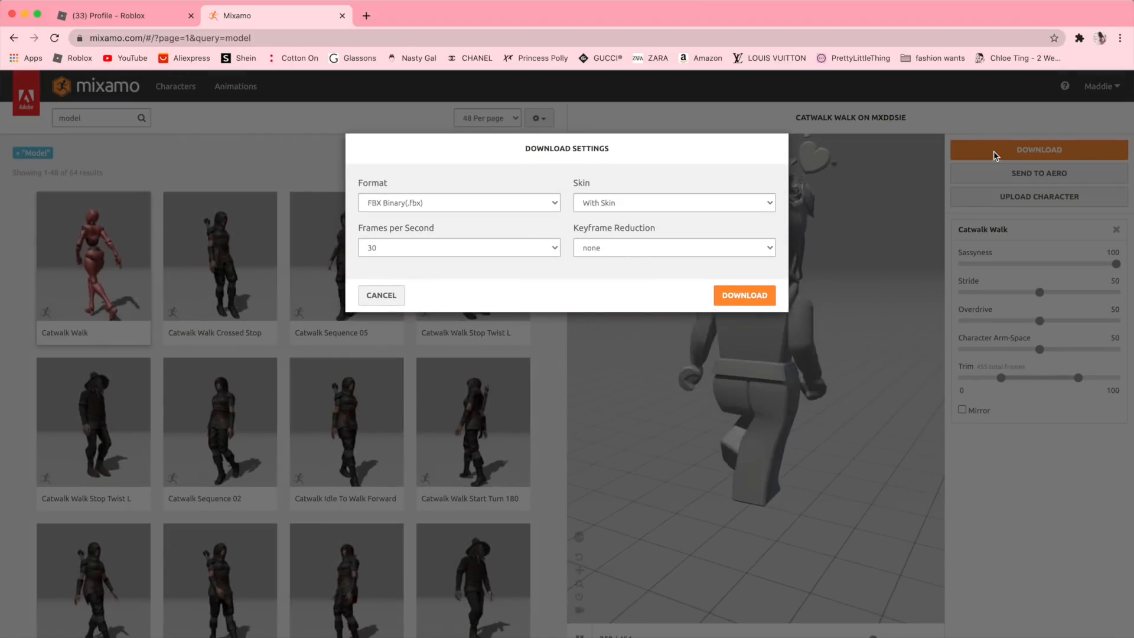
click(672, 202)
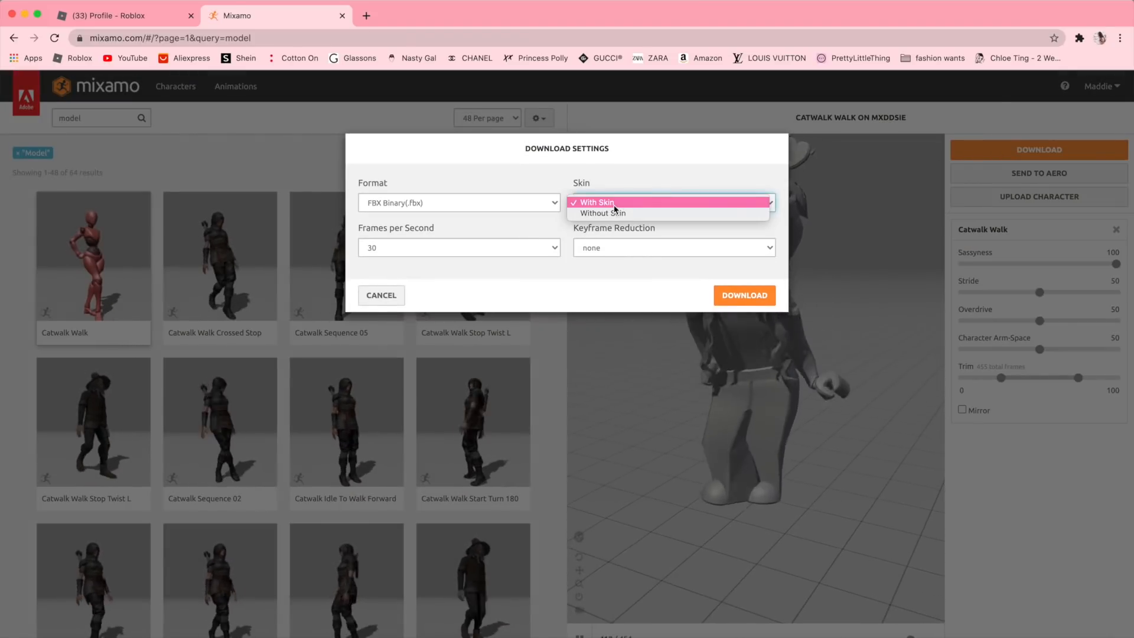
click(594, 202)
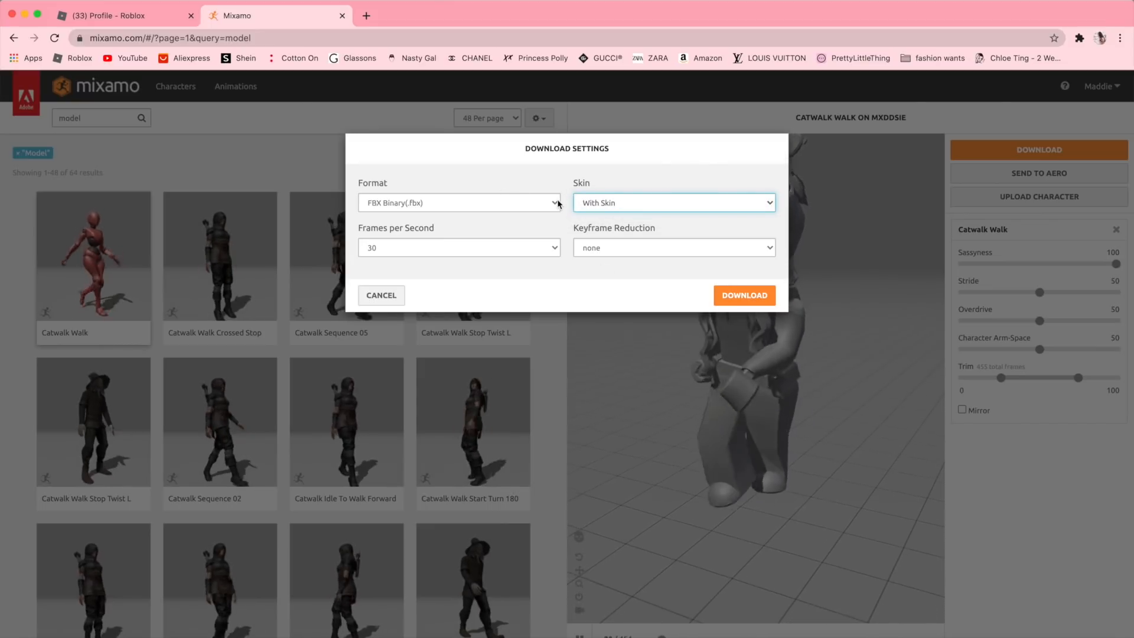
click(743, 295)
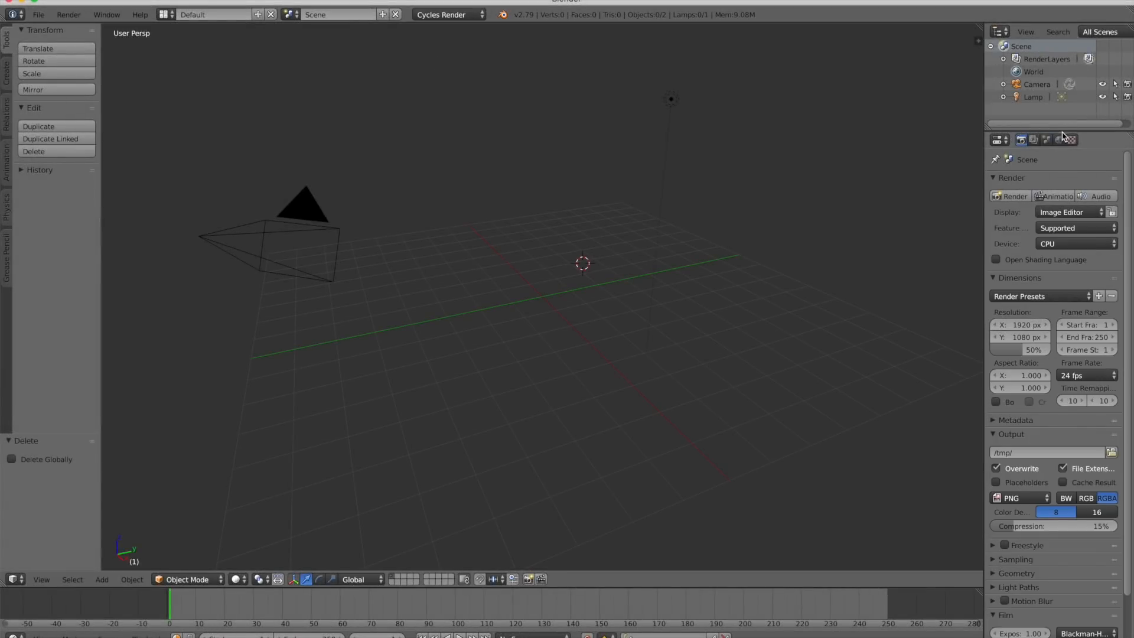
- Import Catwalk Walk.fbx from the Desktop into Blender
click(1033, 140)
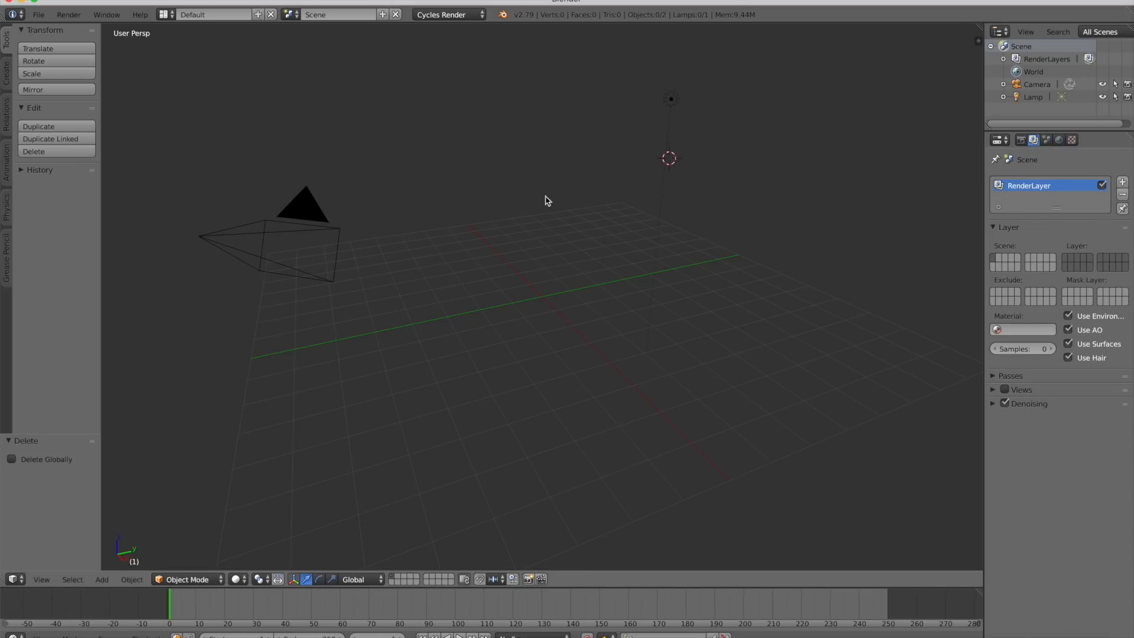
mouse_move(38, 14)
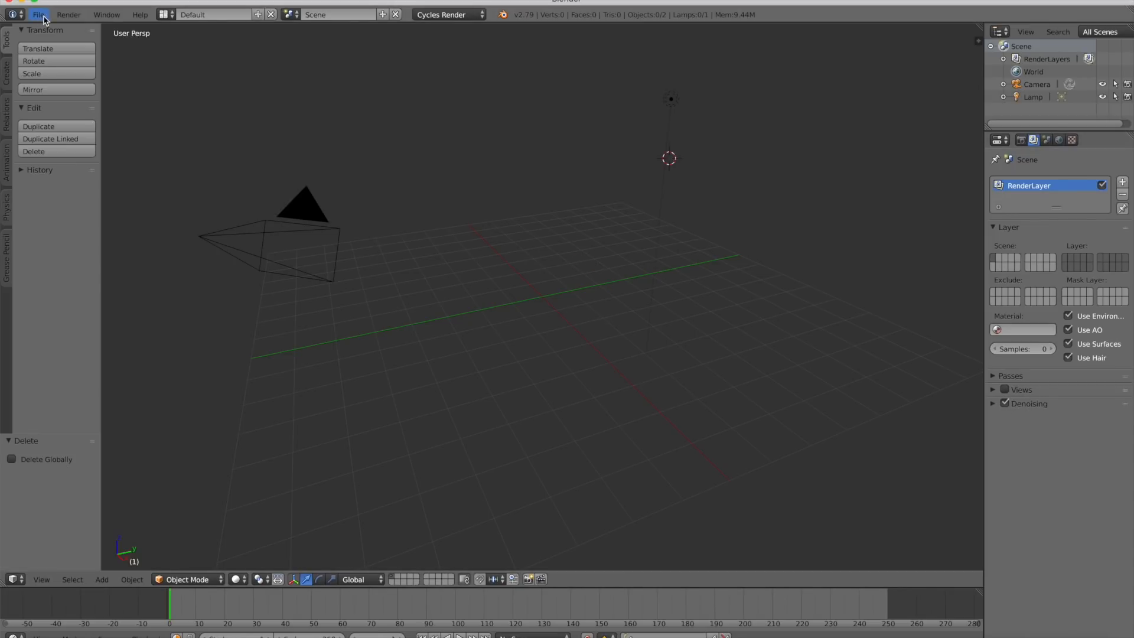
mouse_move(58, 255)
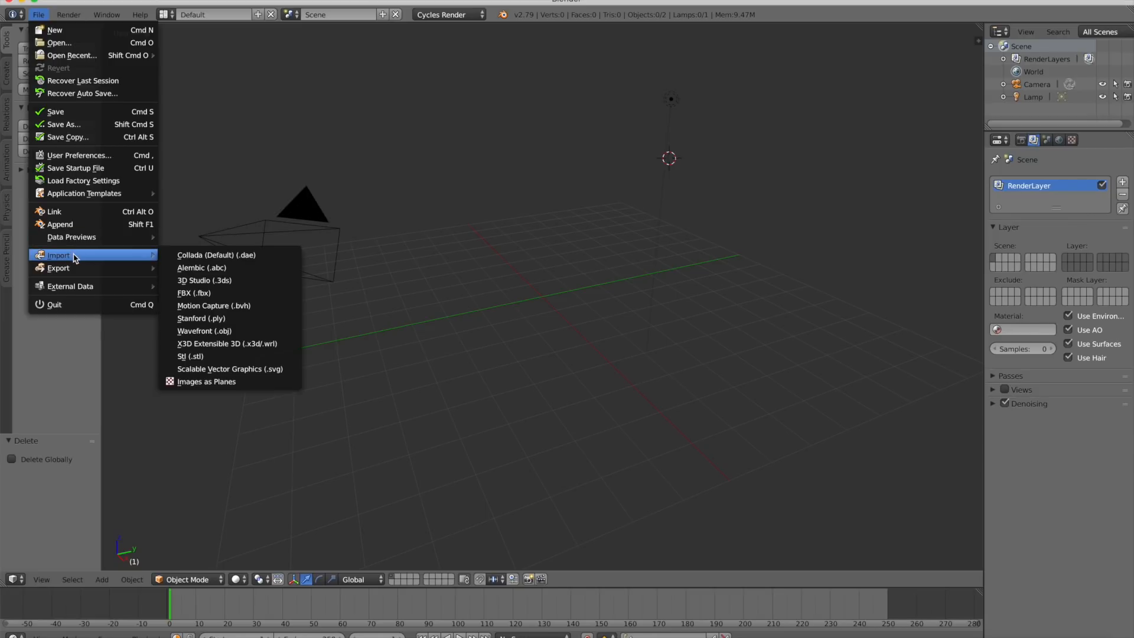
mouse_move(225, 293)
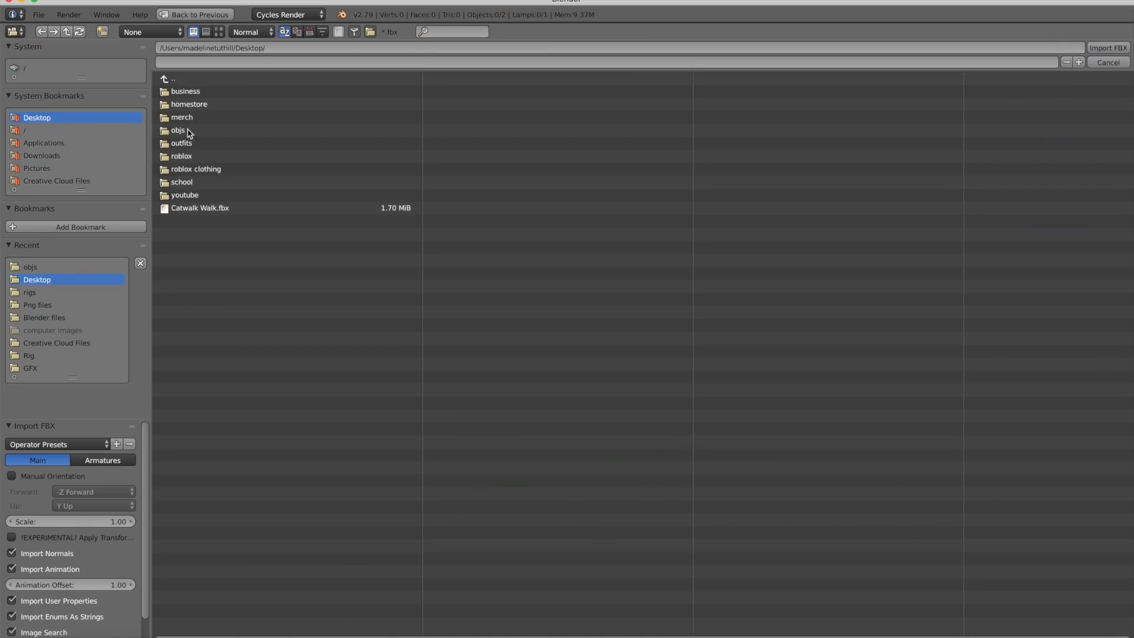
click(199, 208)
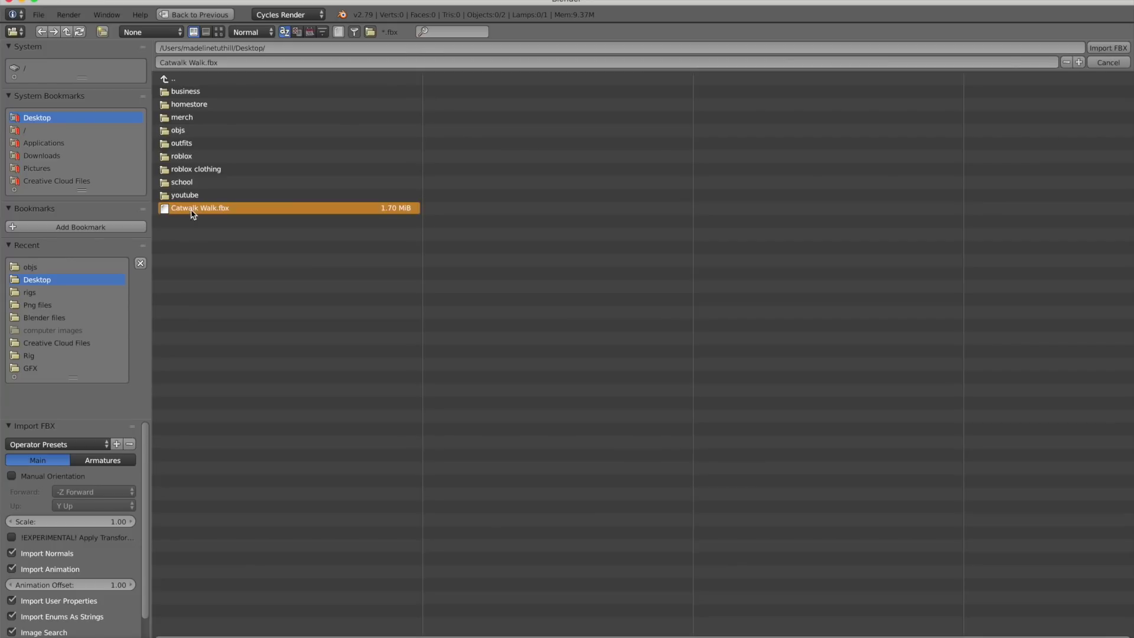
click(1107, 48)
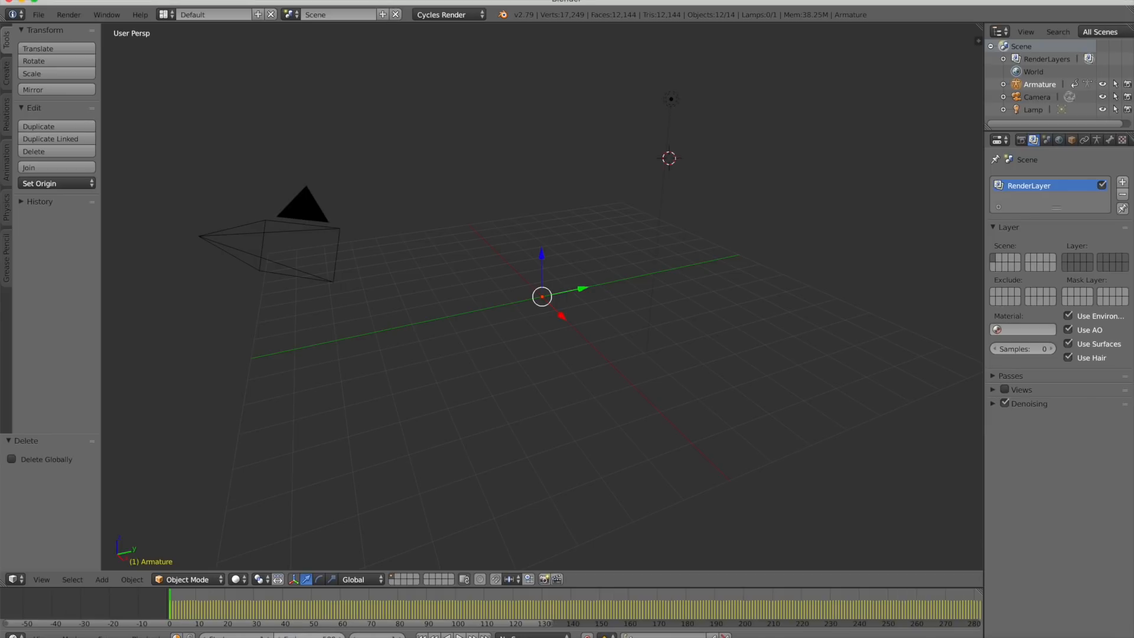
- Select the avatar mesh and view it up close at frame 26 of the walk
click(1070, 140)
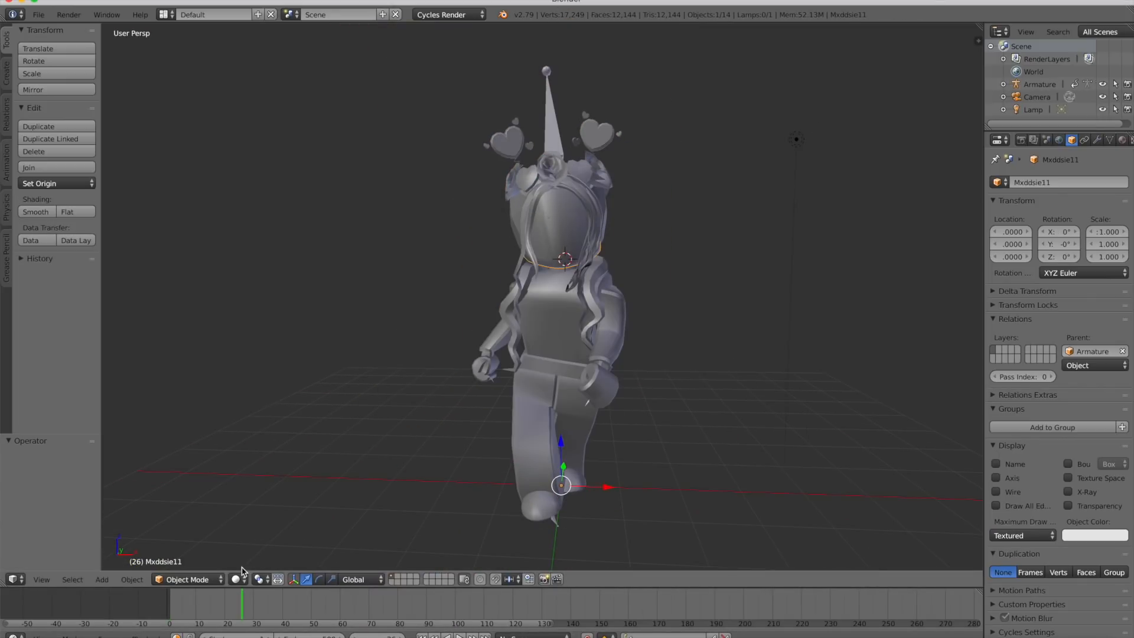
- Switch viewport shading to Material and add a new material to the avatar
click(240, 579)
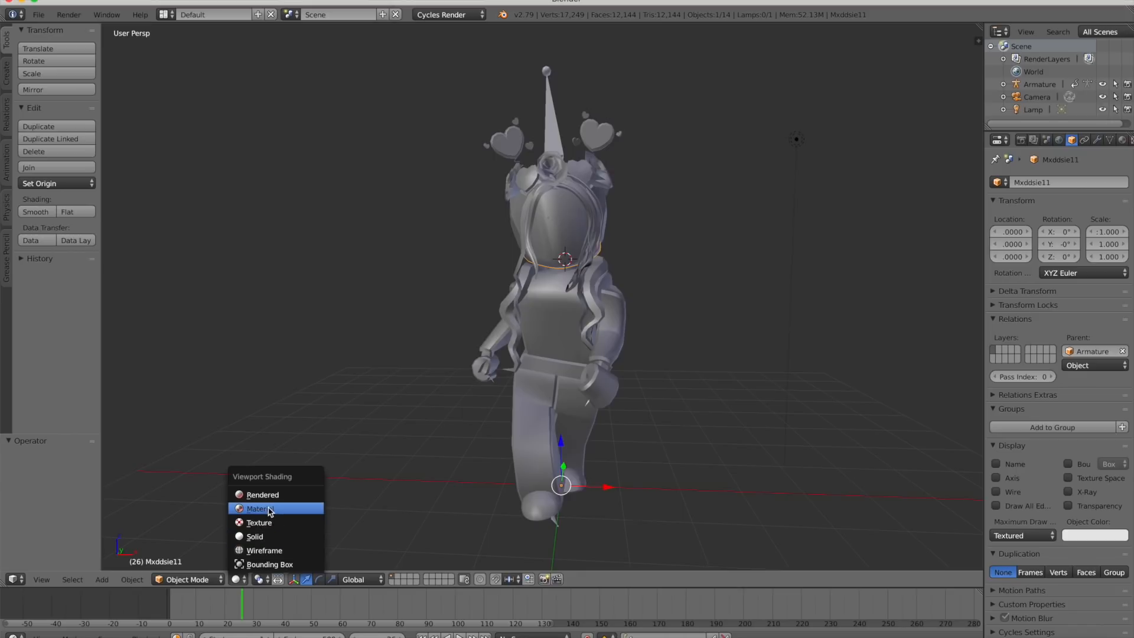
click(257, 508)
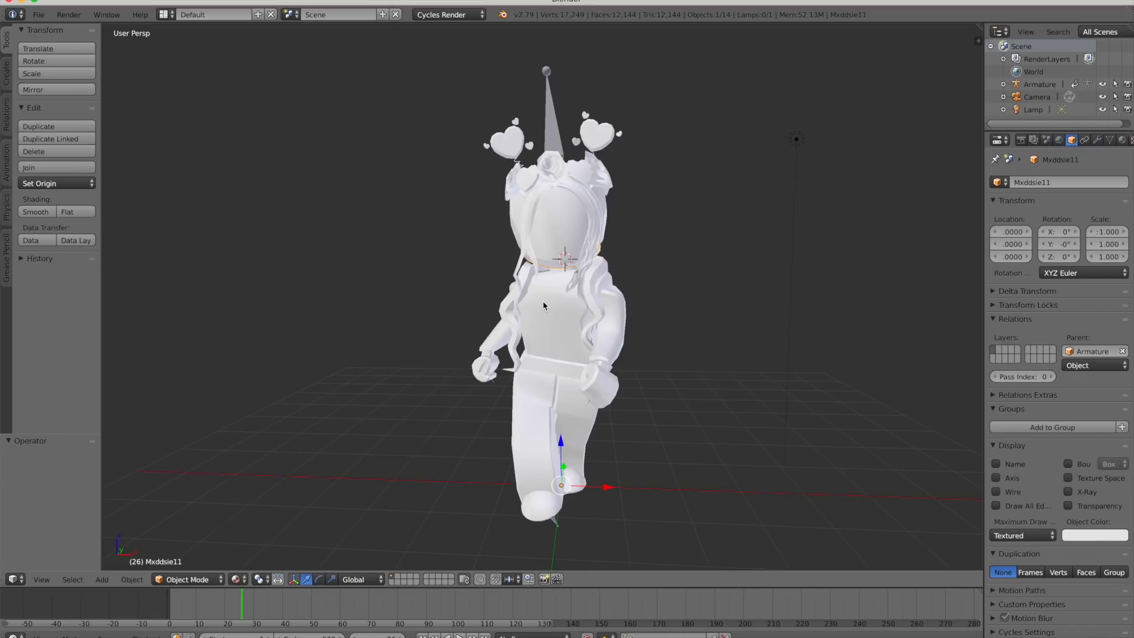
mouse_move(984, 94)
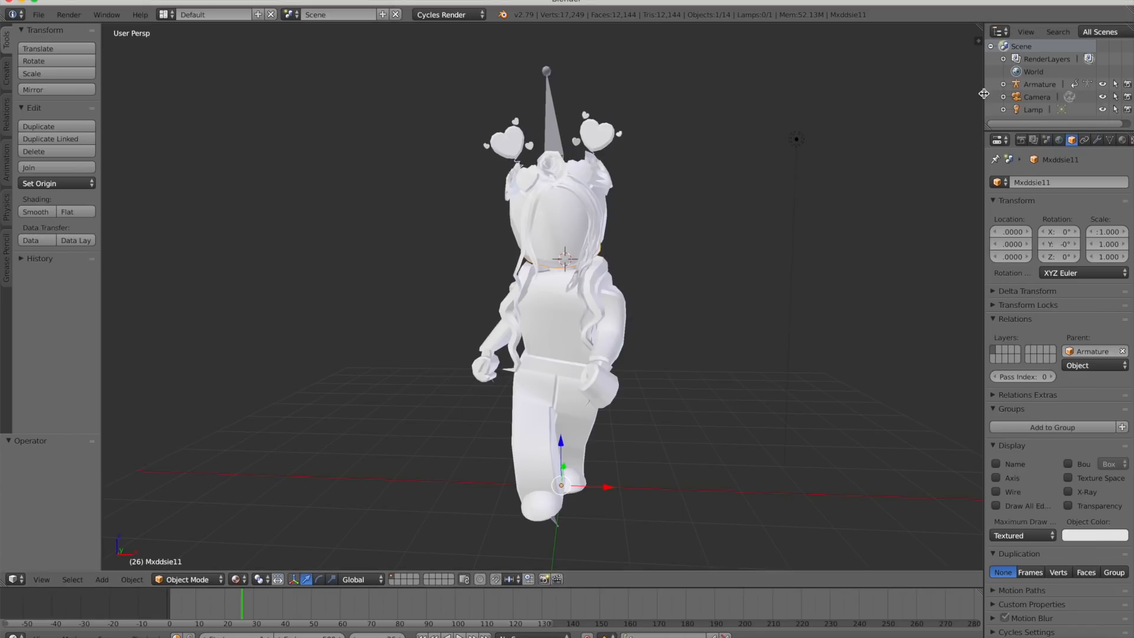
click(1077, 140)
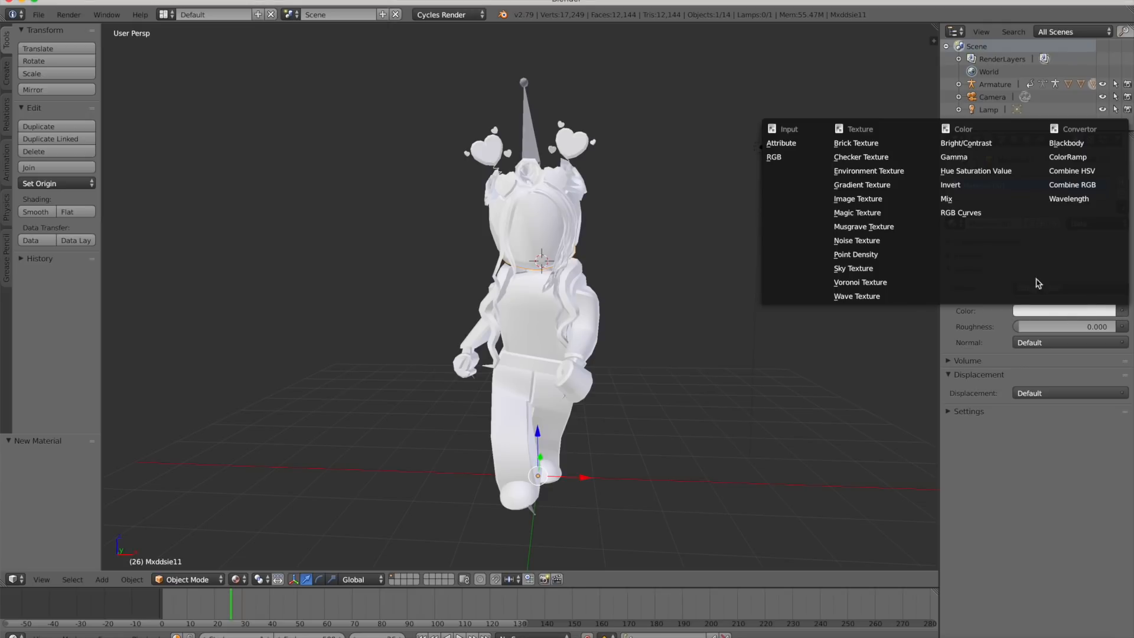
- Set the material's Surface Color to the avatar texture image from the Desktop
click(857, 199)
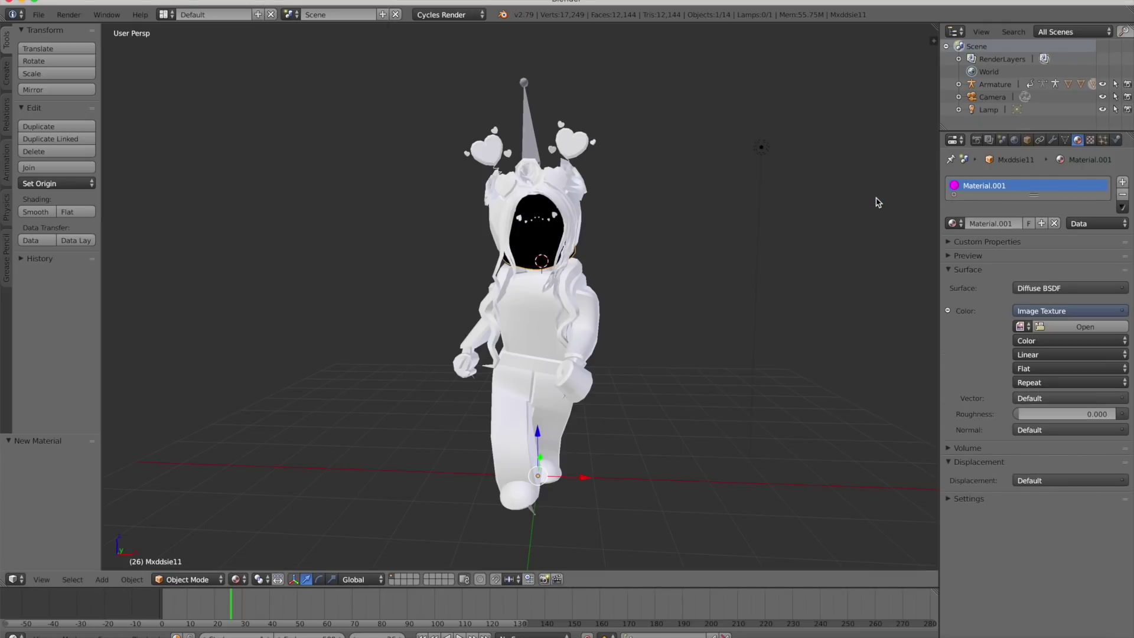
click(1084, 326)
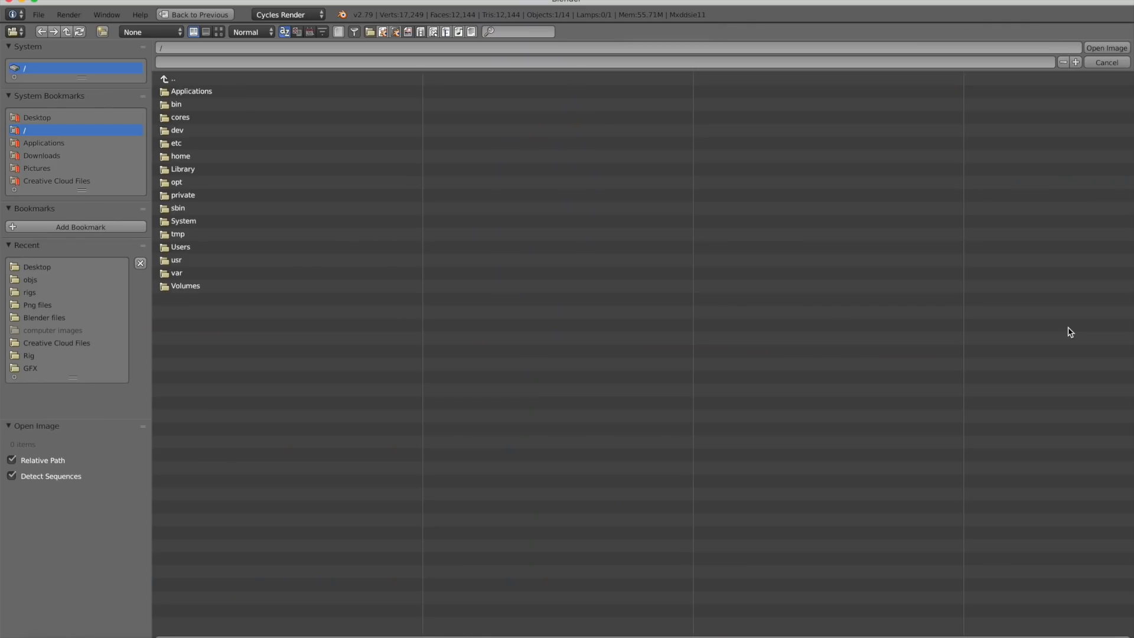
click(37, 117)
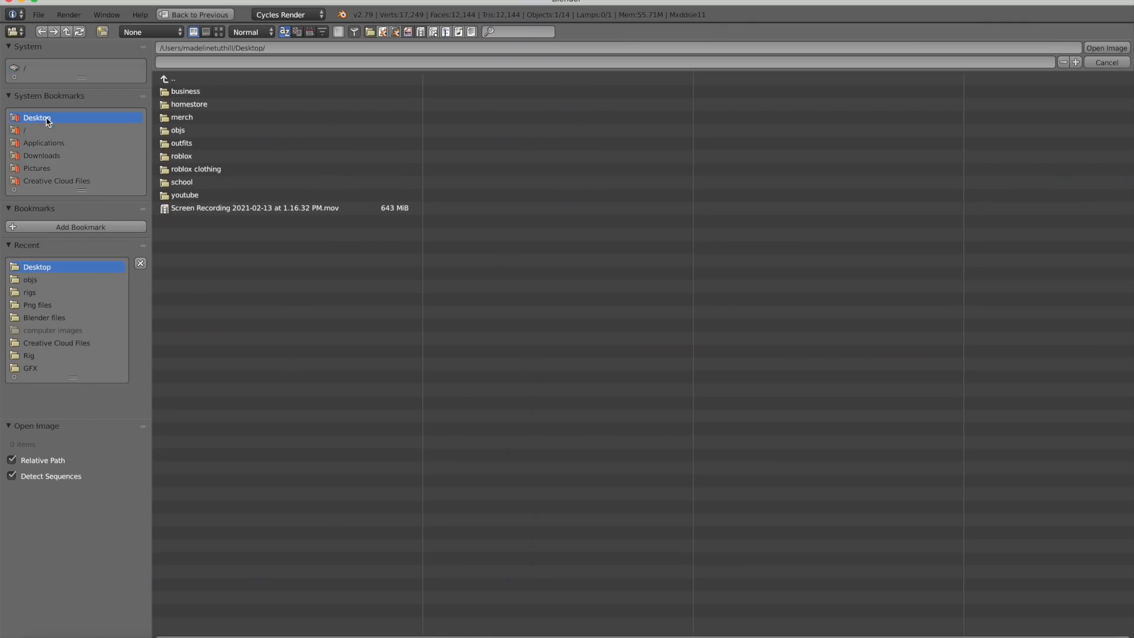
double_click(178, 130)
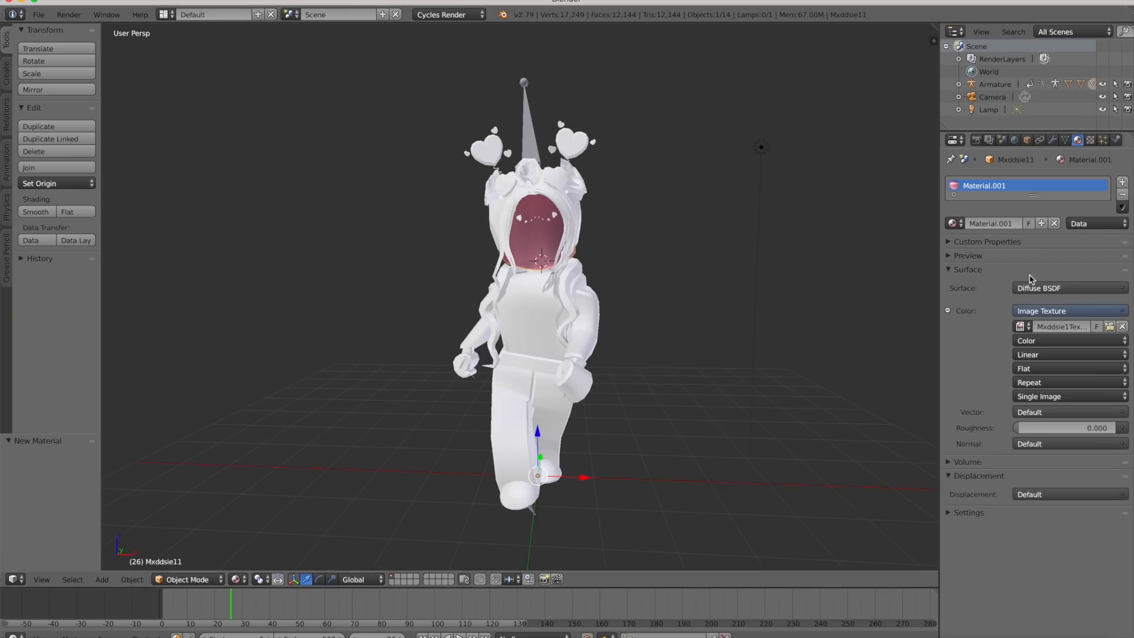
click(1019, 326)
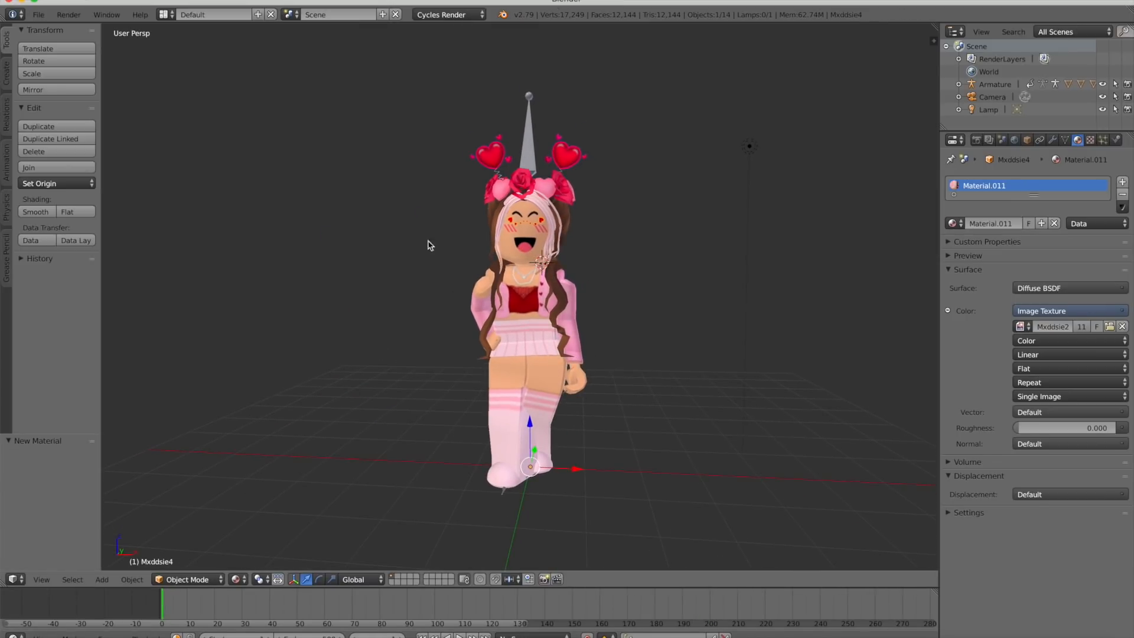
mouse_move(38, 14)
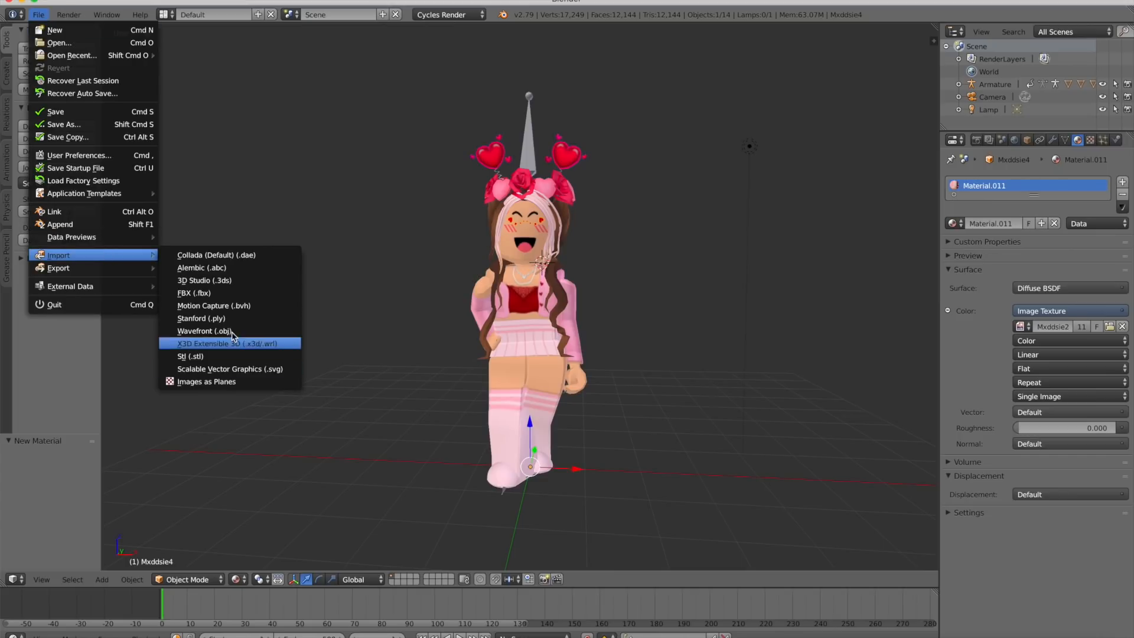
- Import the catwalk set as a Wavefront OBJ file
click(202, 330)
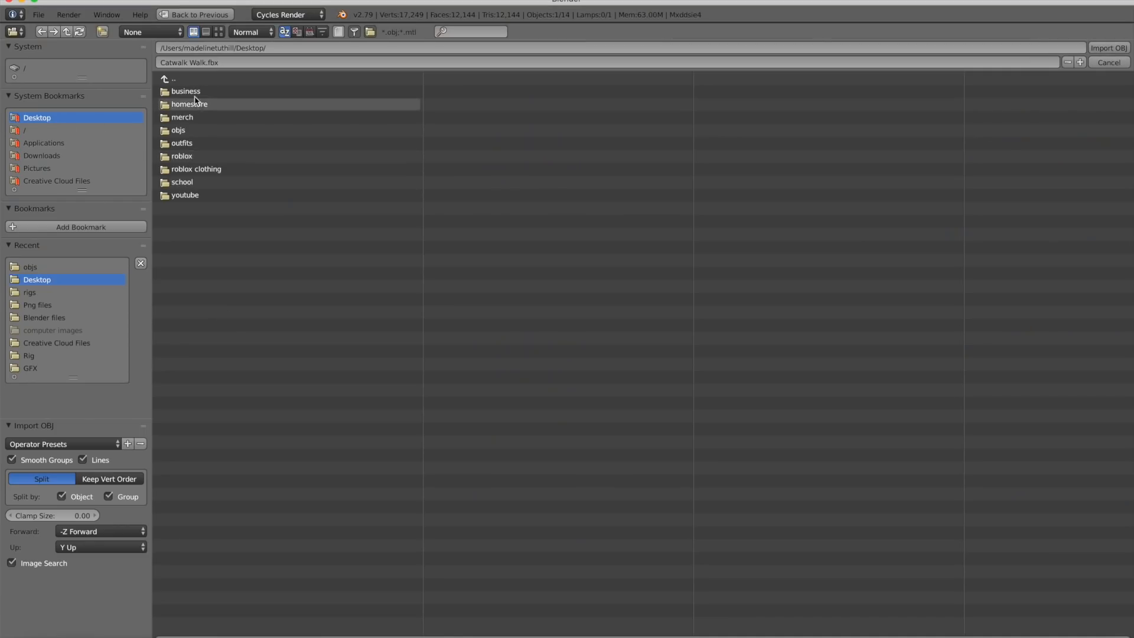
mouse_move(186, 142)
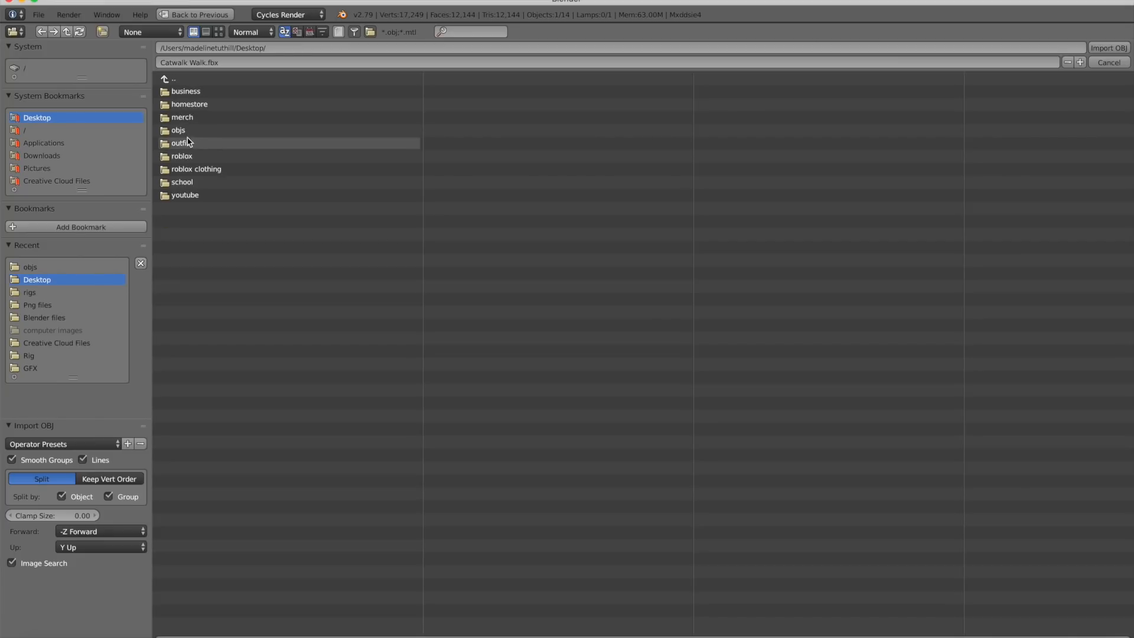
click(1107, 48)
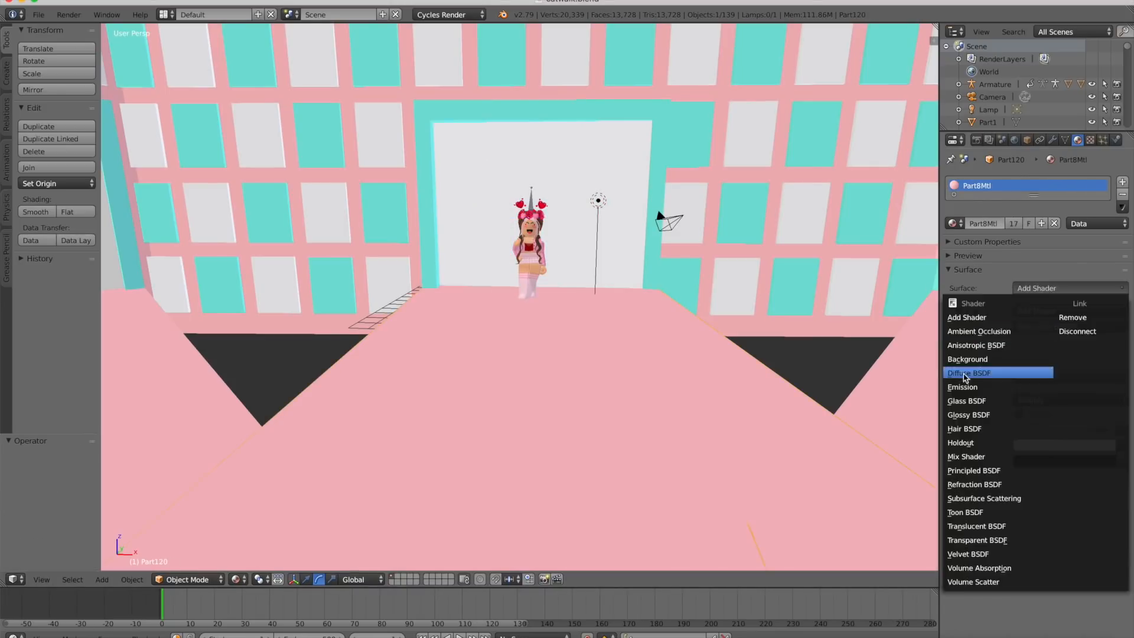
- Give the catwalk set piece a Diffuse BSDF surface shader
click(969, 373)
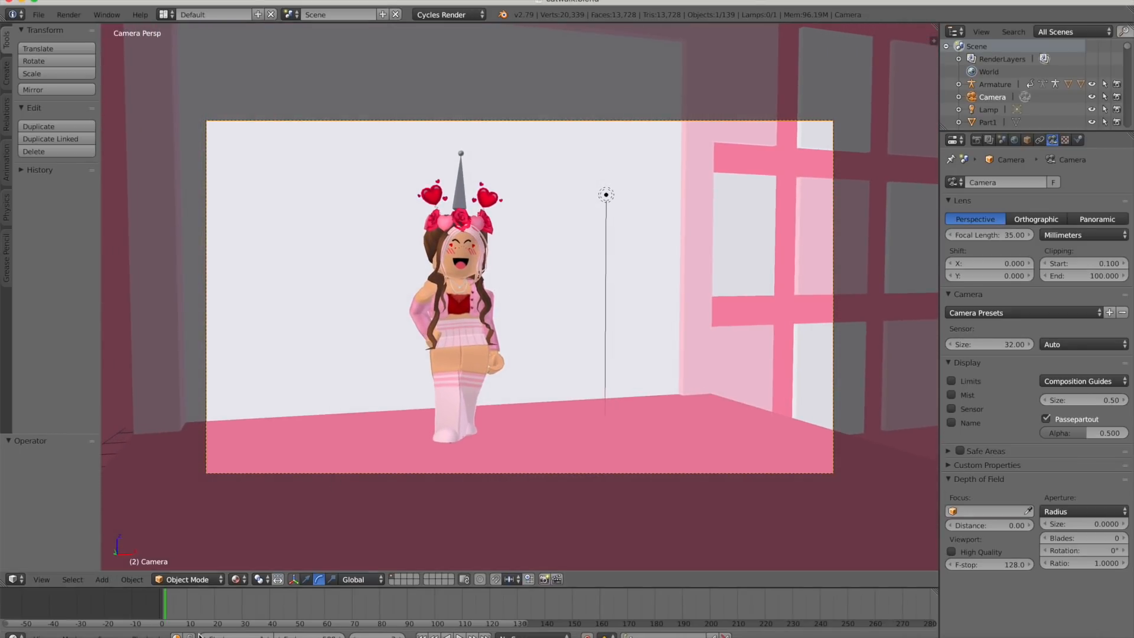
- Insert a LocRot keyframe for the camera on the 460-frame timeline
click(163, 606)
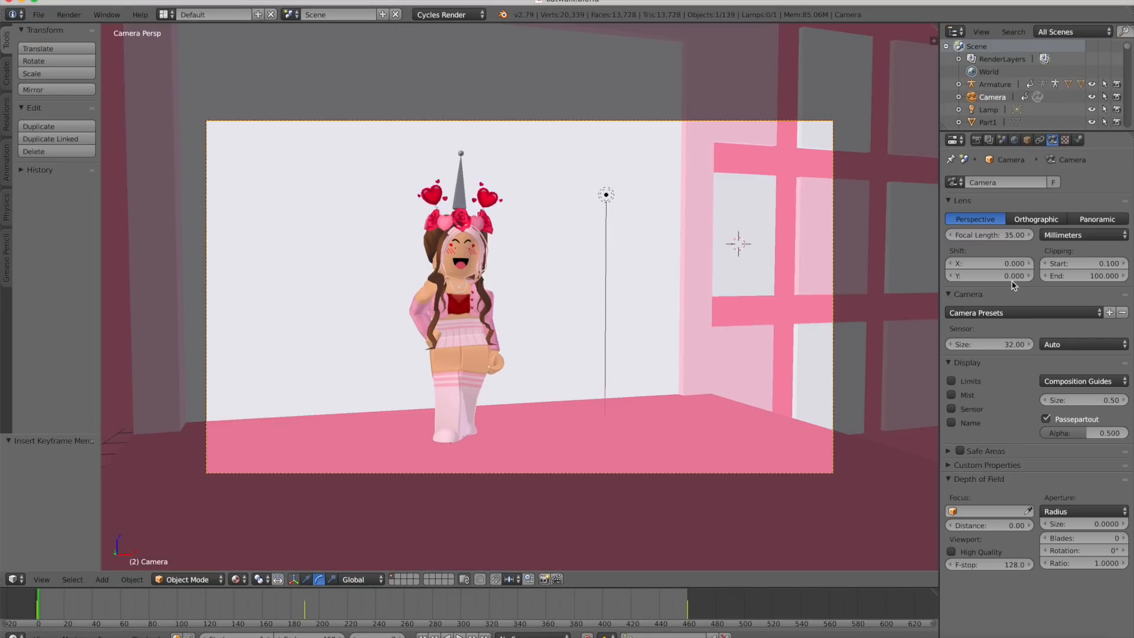
- Set the render output format to AVI JPEG, saving to the Desktop
click(950, 140)
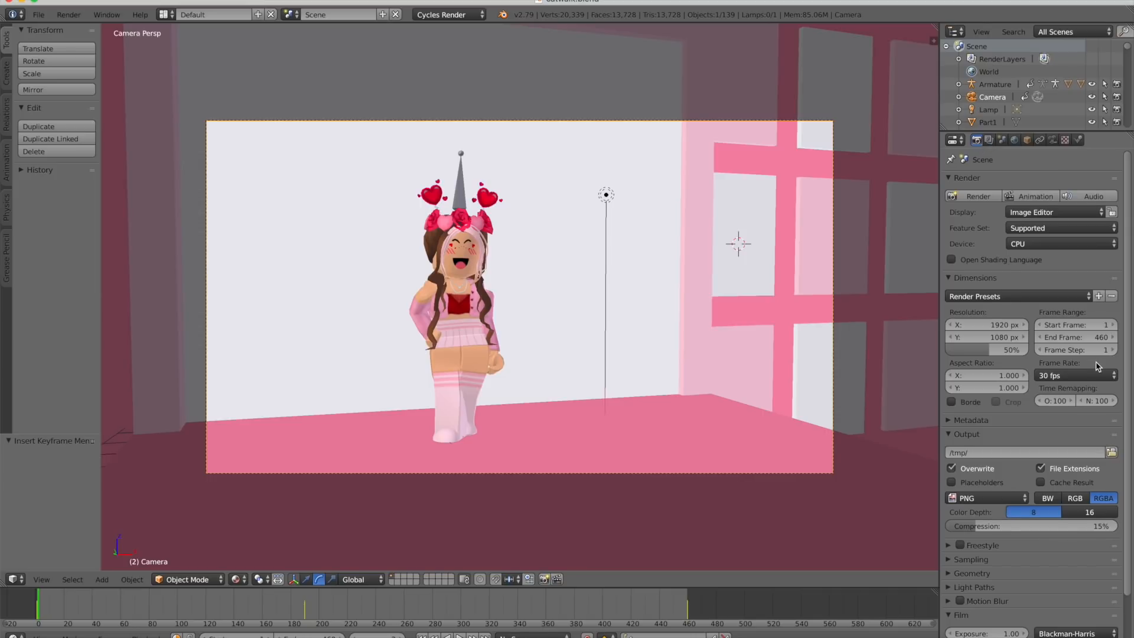
click(985, 498)
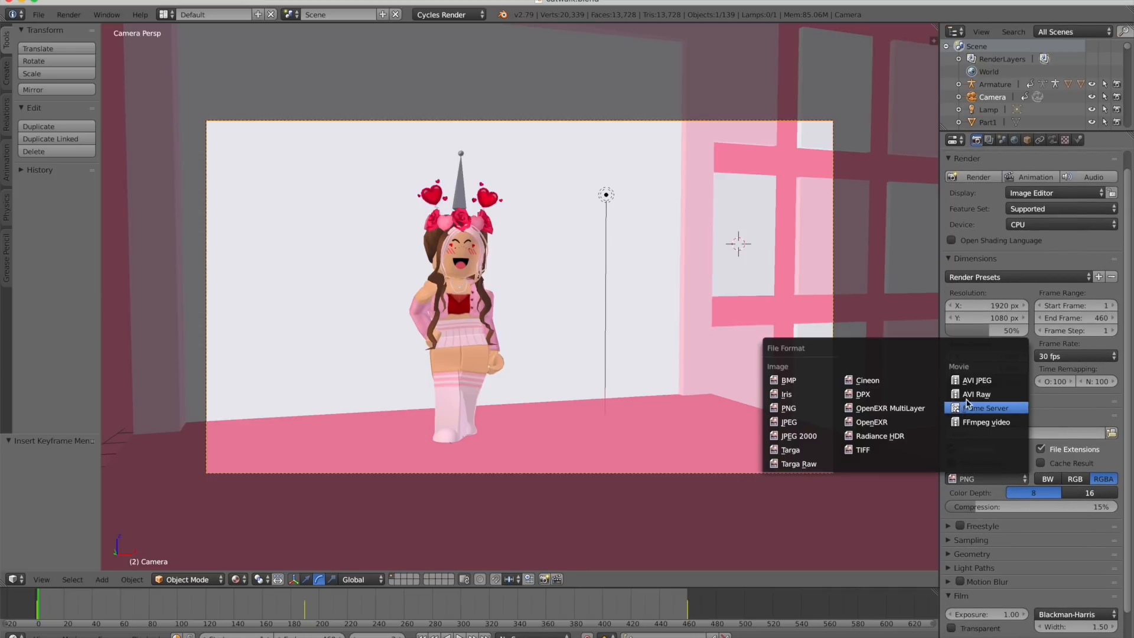
click(977, 380)
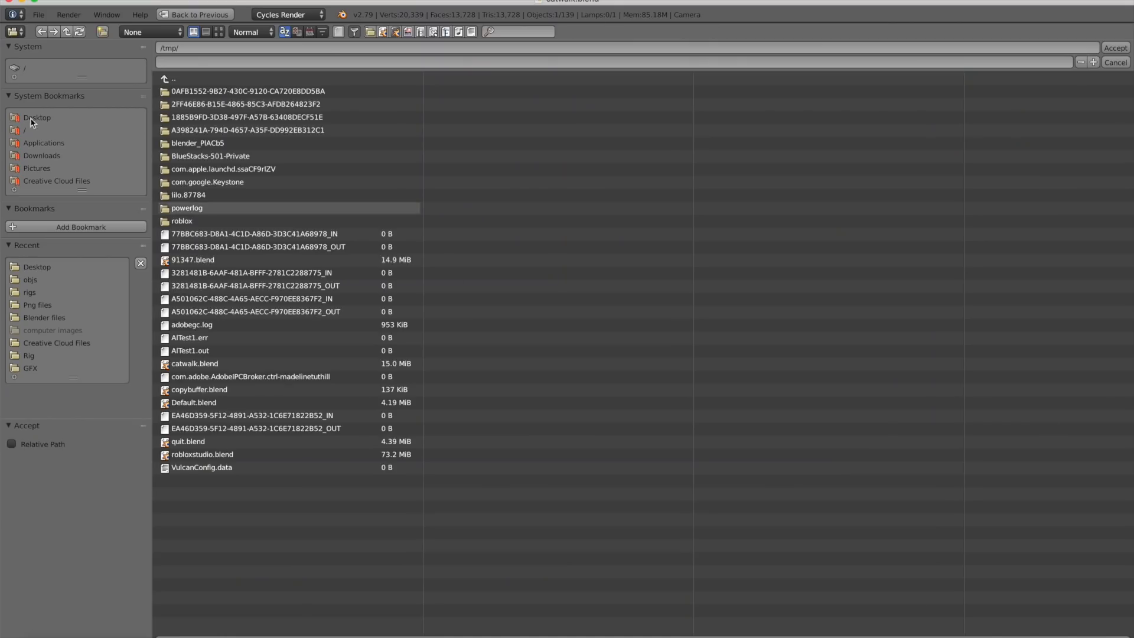
click(37, 117)
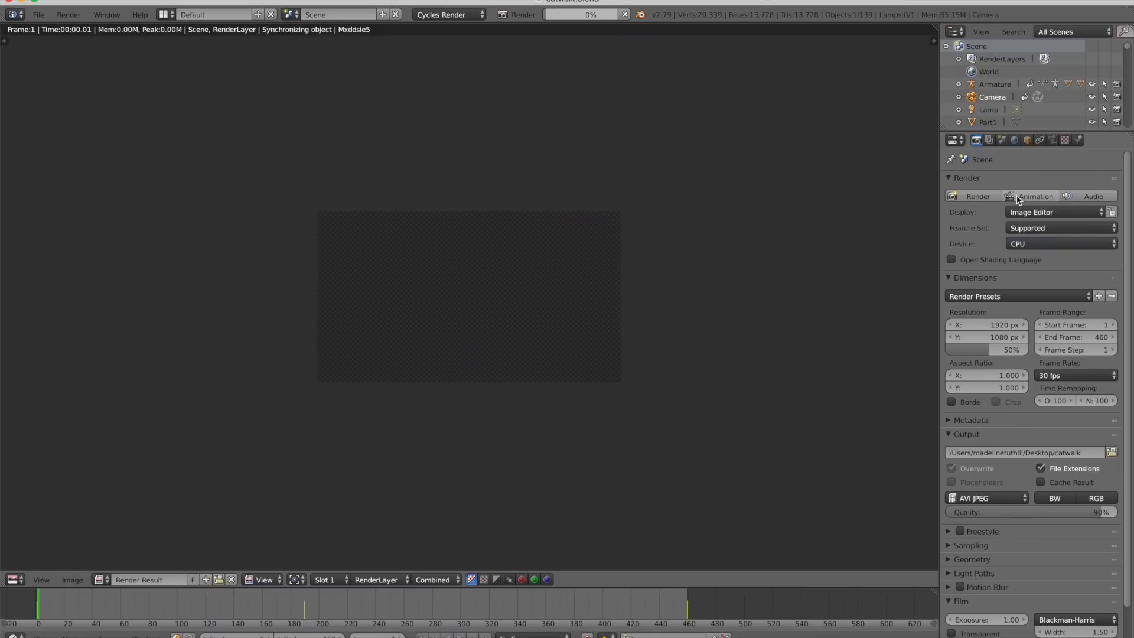
- Start rendering the catwalk animation and open the File menu to save
click(977, 196)
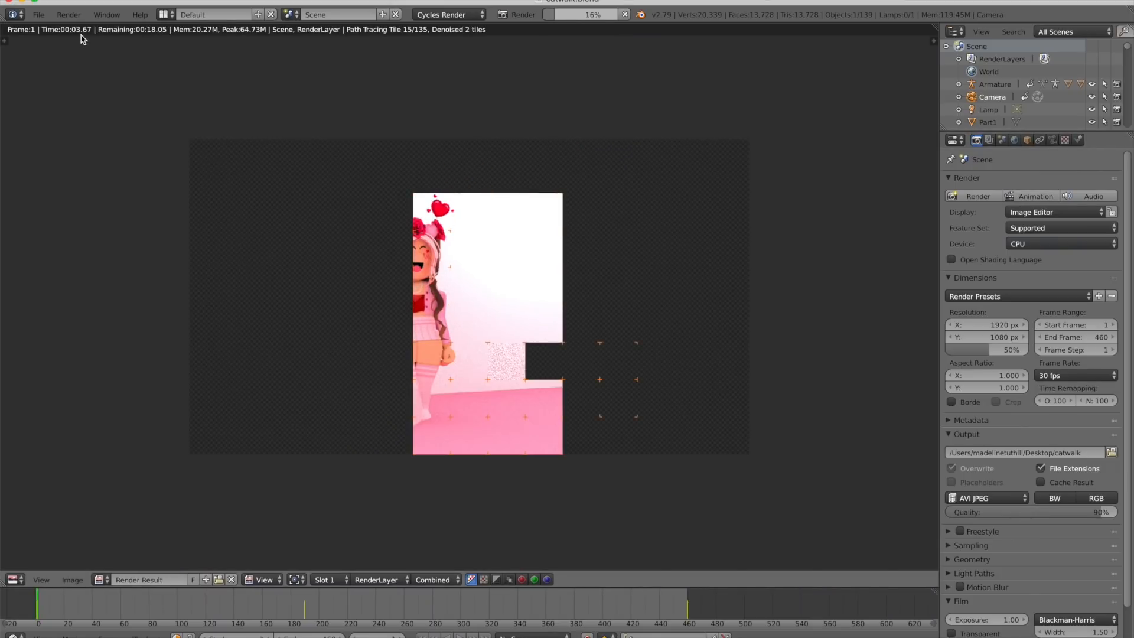
click(38, 14)
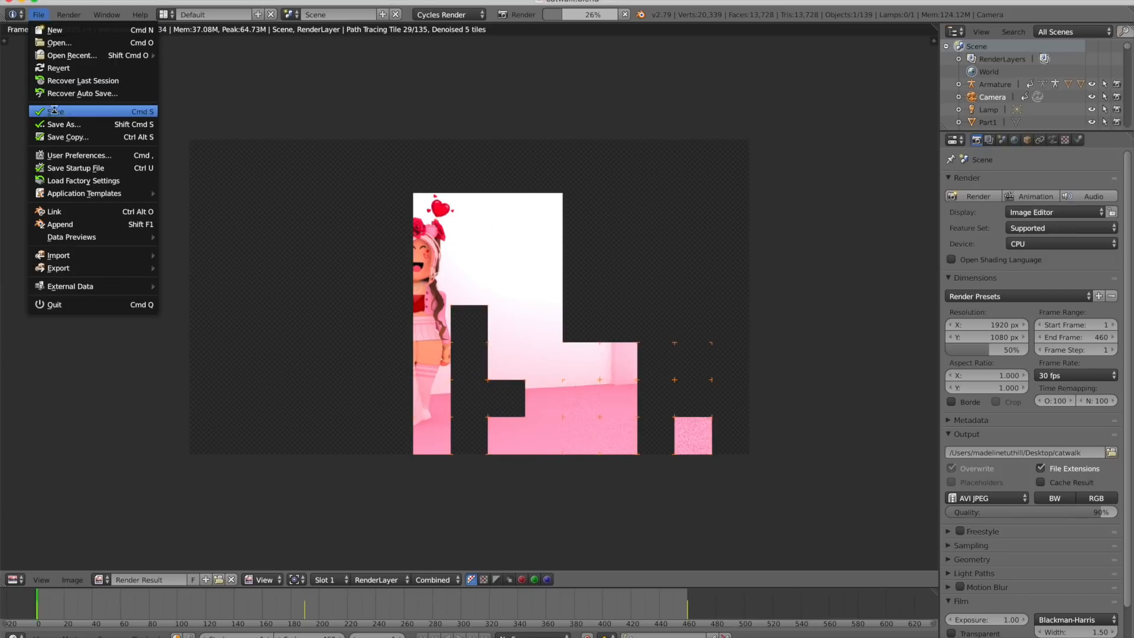